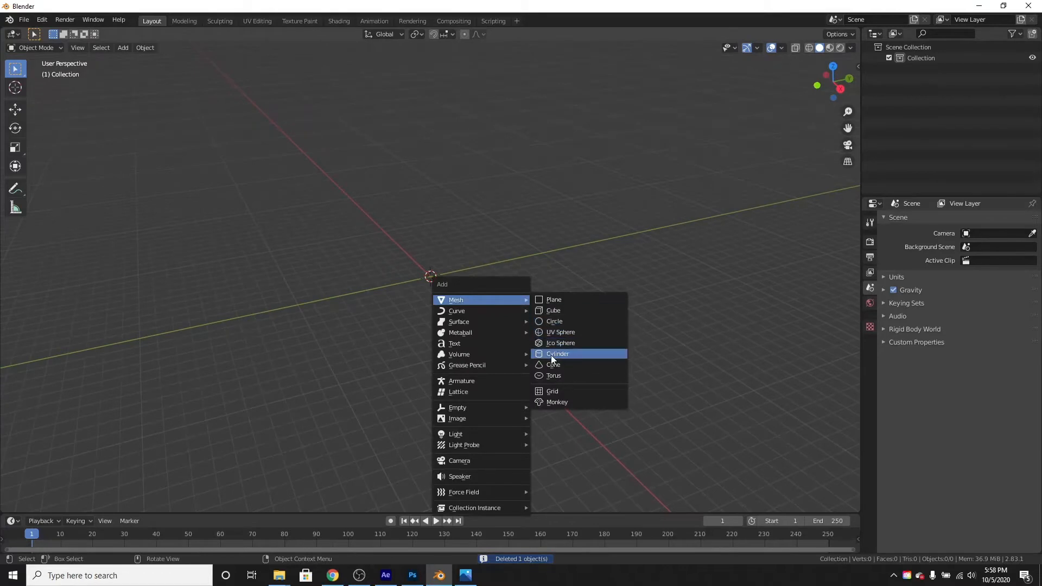
# - Add a cylinder, scale it up and stretch it along Z into a tall bottle-body column
pyautogui.click(557, 353)
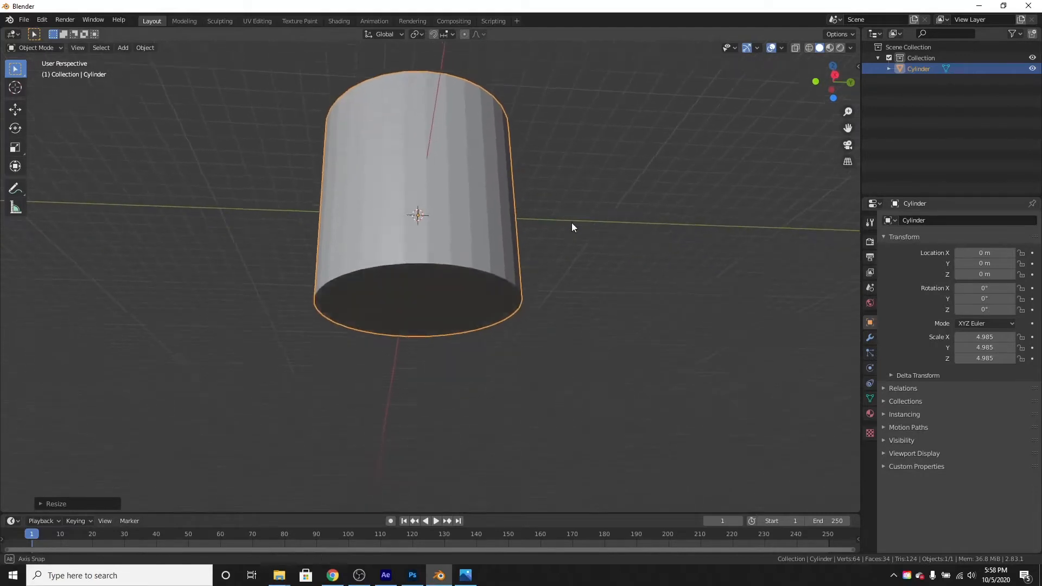
pyautogui.moveTo(573, 227); pyautogui.dragTo(547, 252)
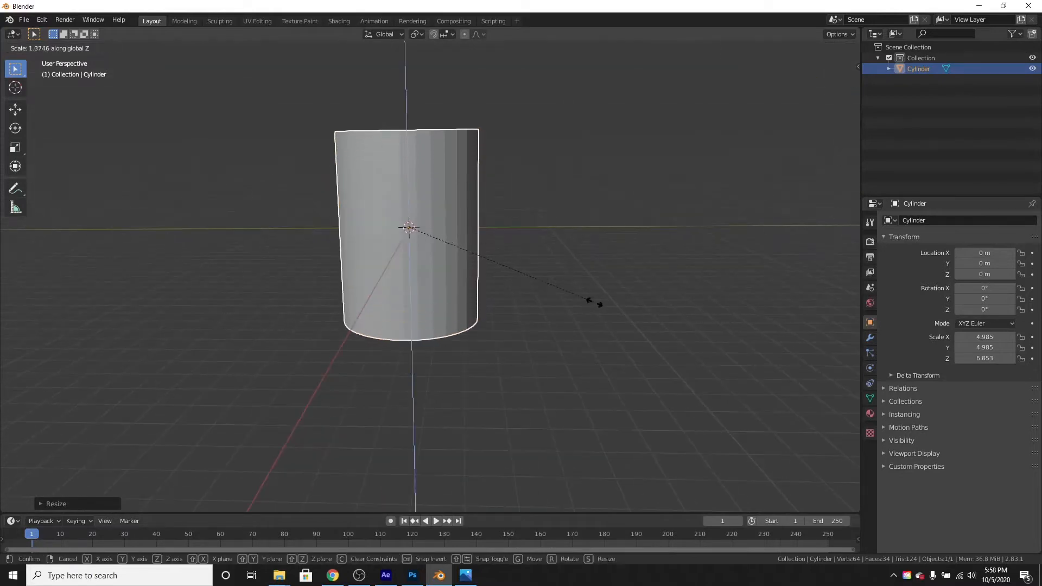
pyautogui.moveTo(595, 303); pyautogui.dragTo(730, 419)
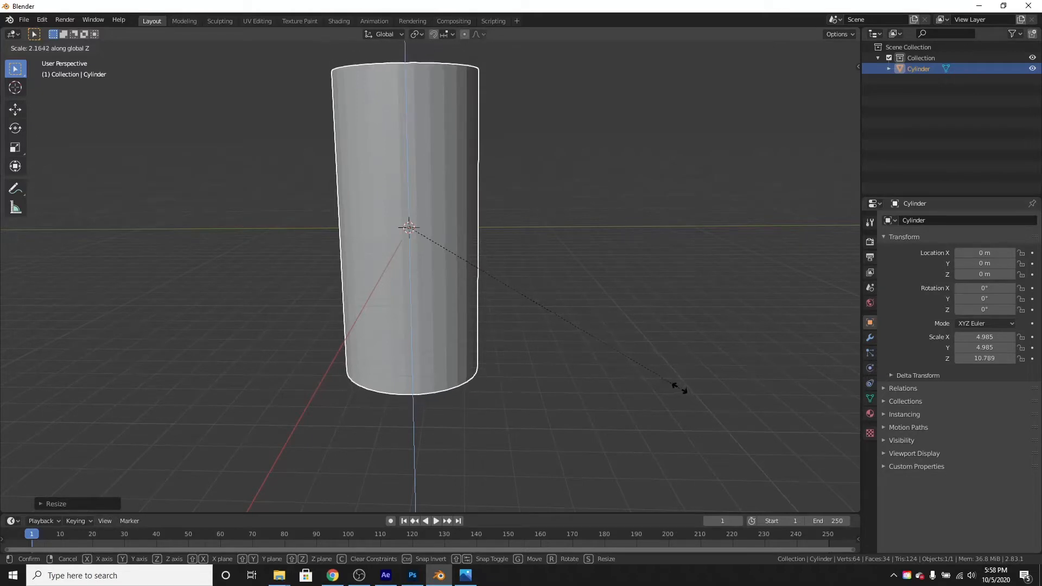
pyautogui.click(488, 189)
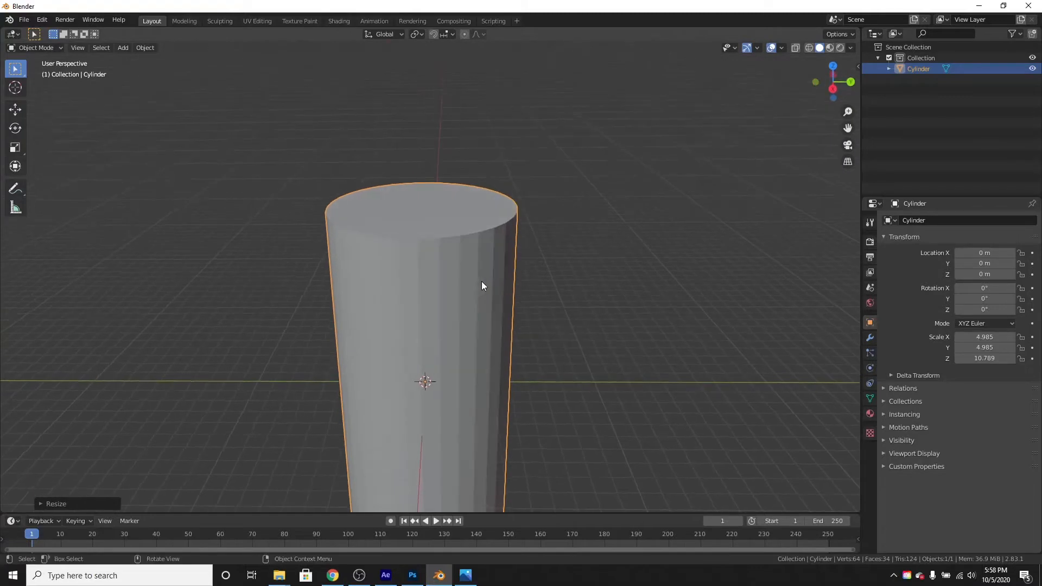
# - Inset and extrude the cylinder's top face, shrinking it into a narrow stepped neck
pyautogui.press('Tab')
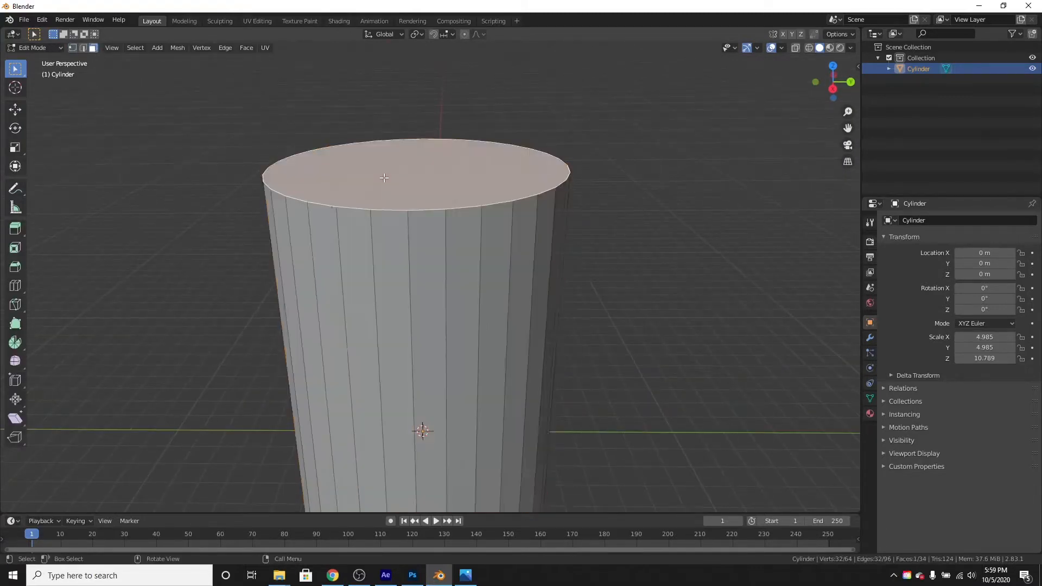
pyautogui.moveTo(594, 366)
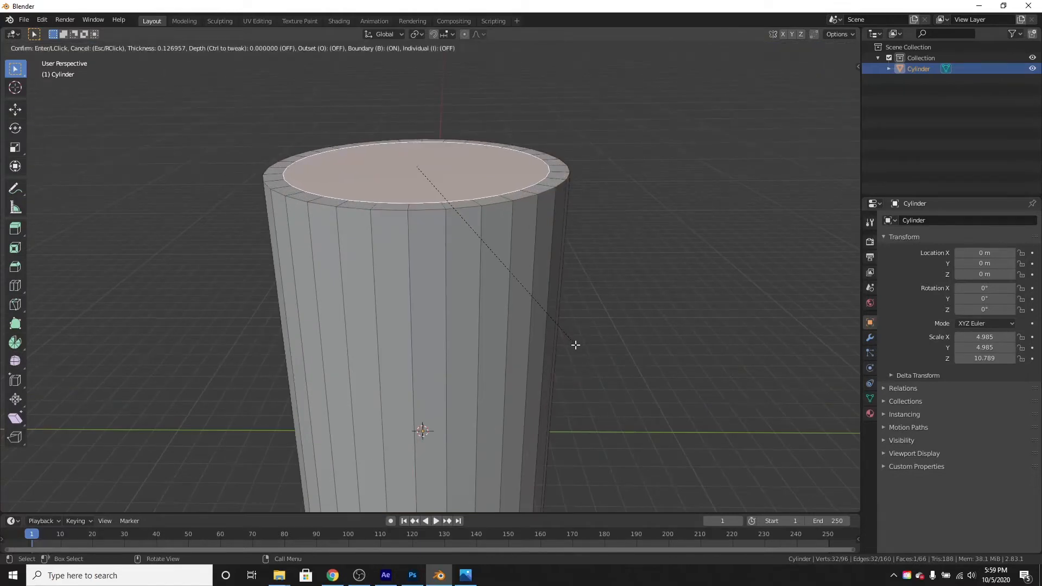
pyautogui.moveTo(572, 344)
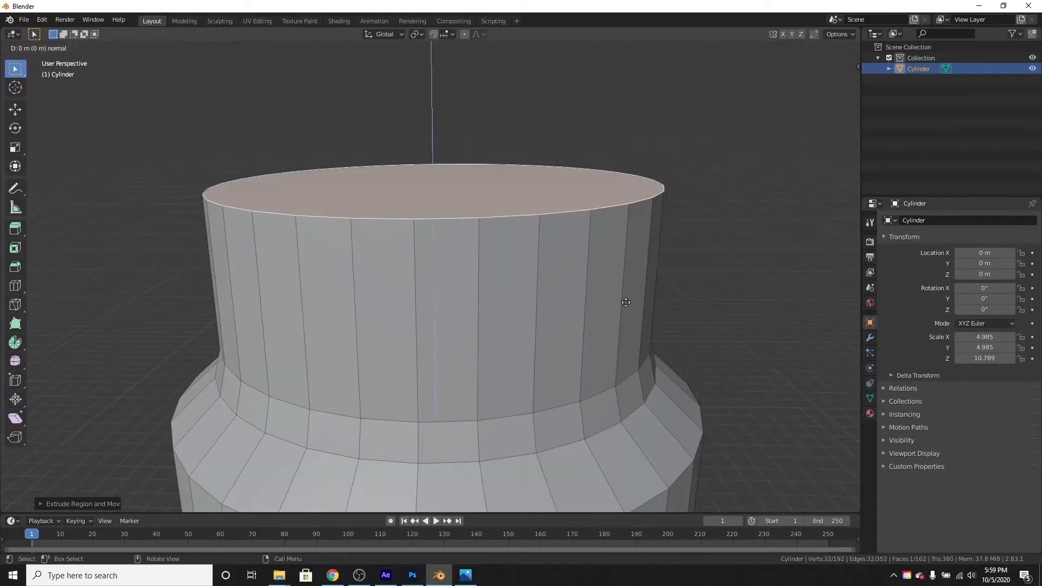
pyautogui.press('s')
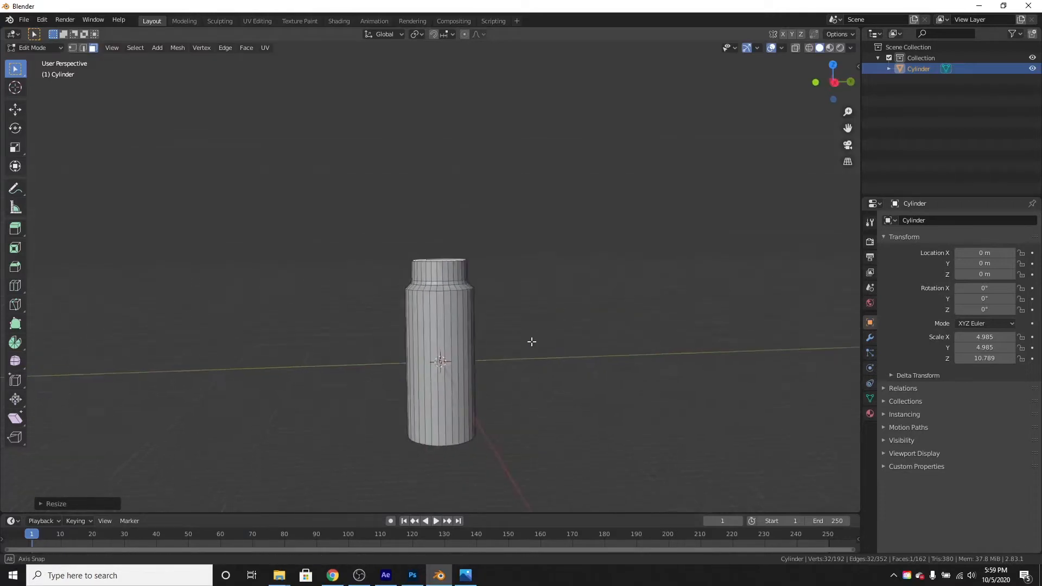
pyautogui.press('Tab')
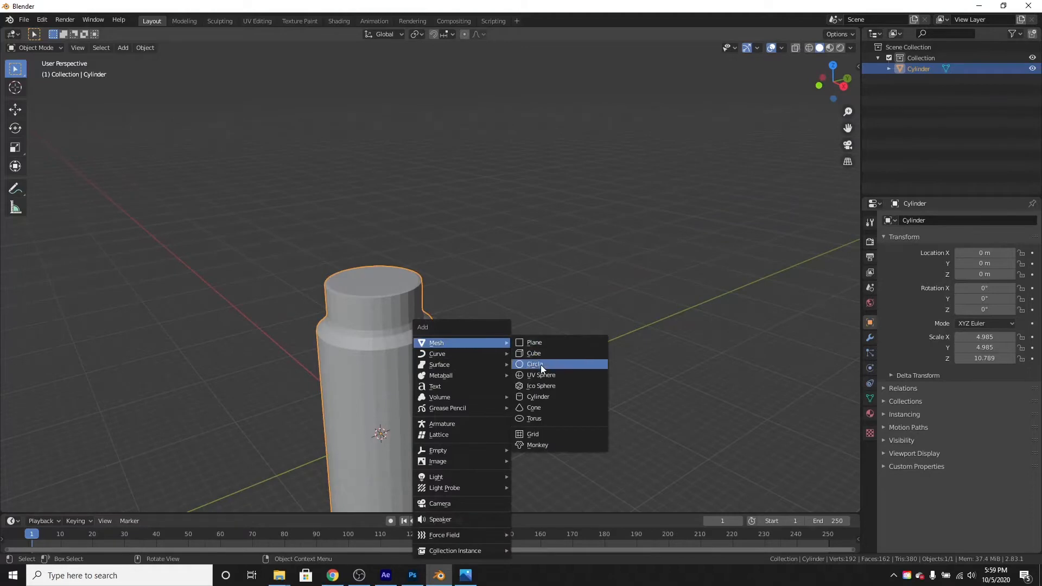
# - Add a second cylinder on the neck and widen it into a flat cap
pyautogui.click(537, 396)
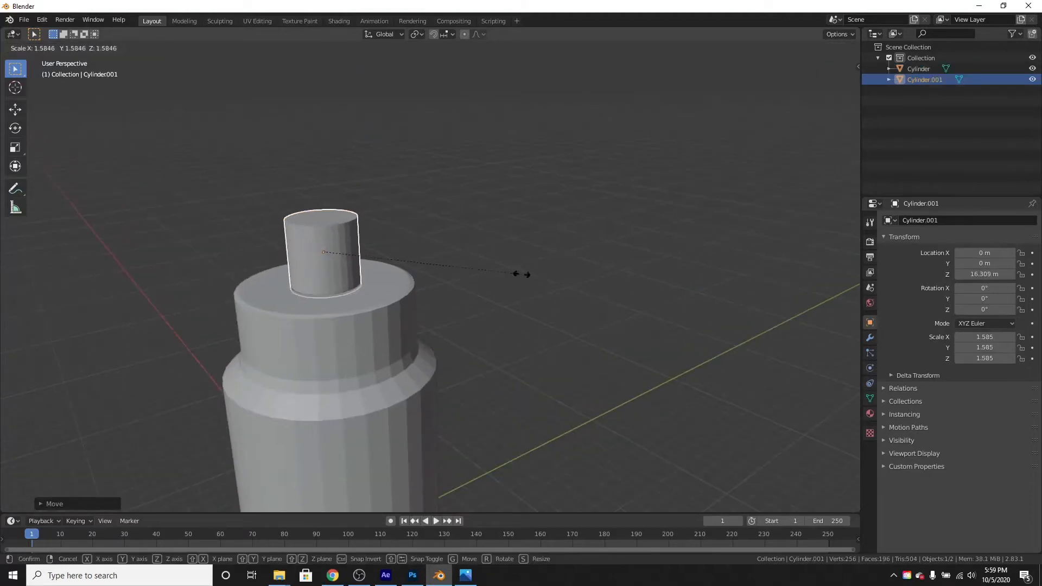
pyautogui.moveTo(525, 273); pyautogui.dragTo(554, 337)
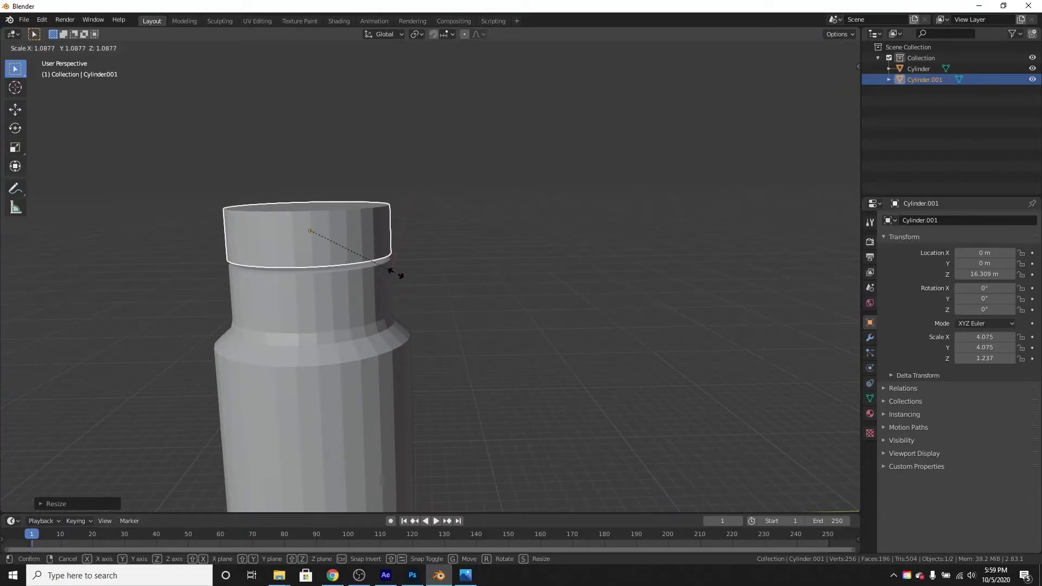
pyautogui.click(360, 239)
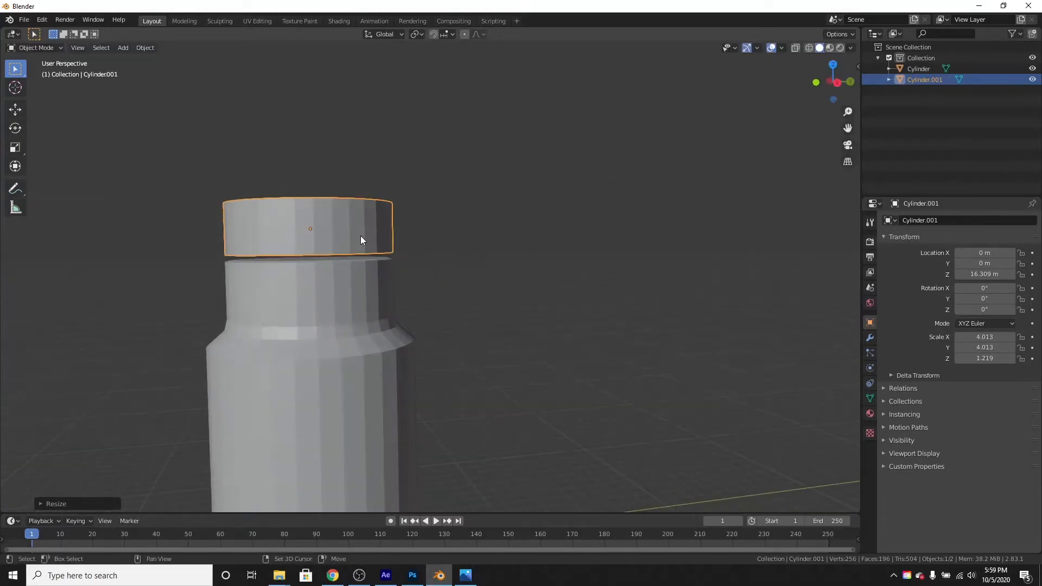
pyautogui.press('KP_1')
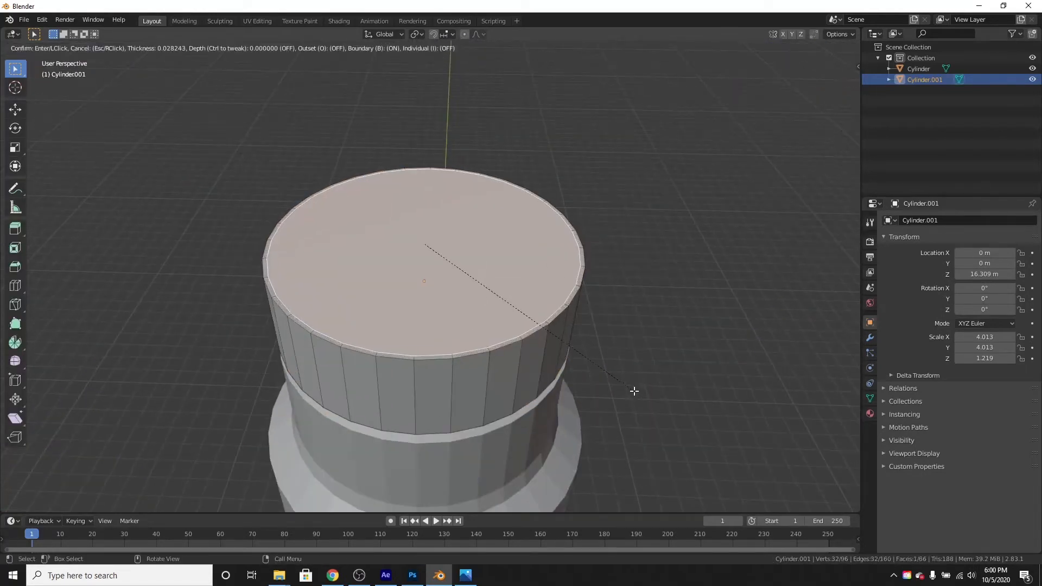
pyautogui.moveTo(629, 390)
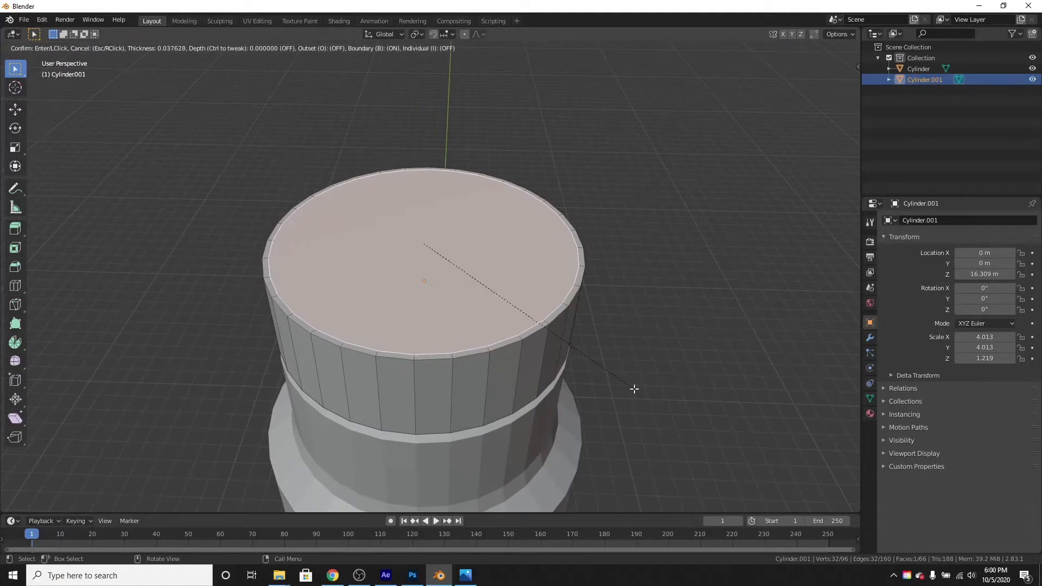
# - Inset the cap's top face to leave a raised rim around its edge
pyautogui.click(632, 388)
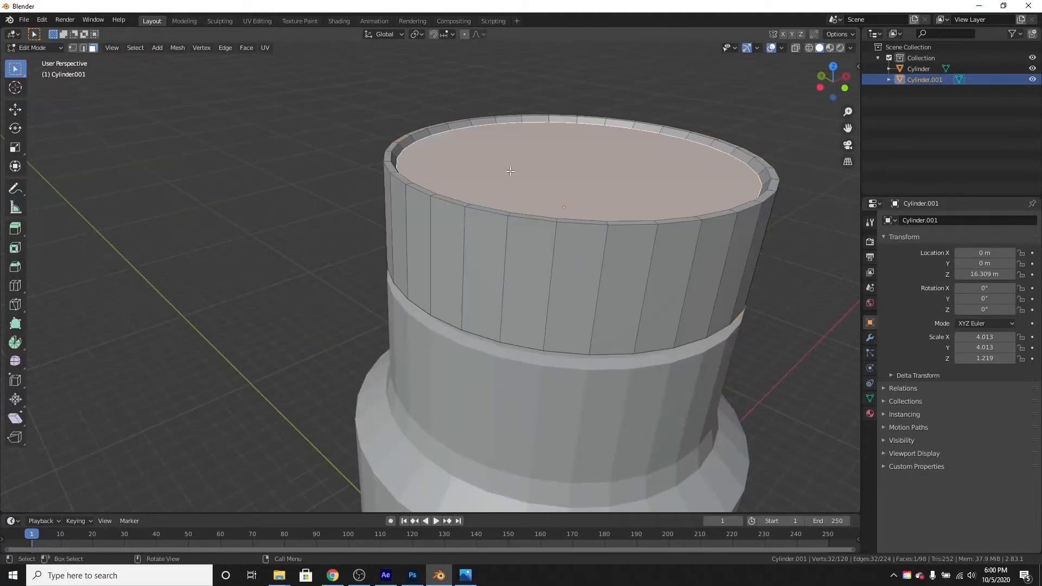
pyautogui.press('Tab')
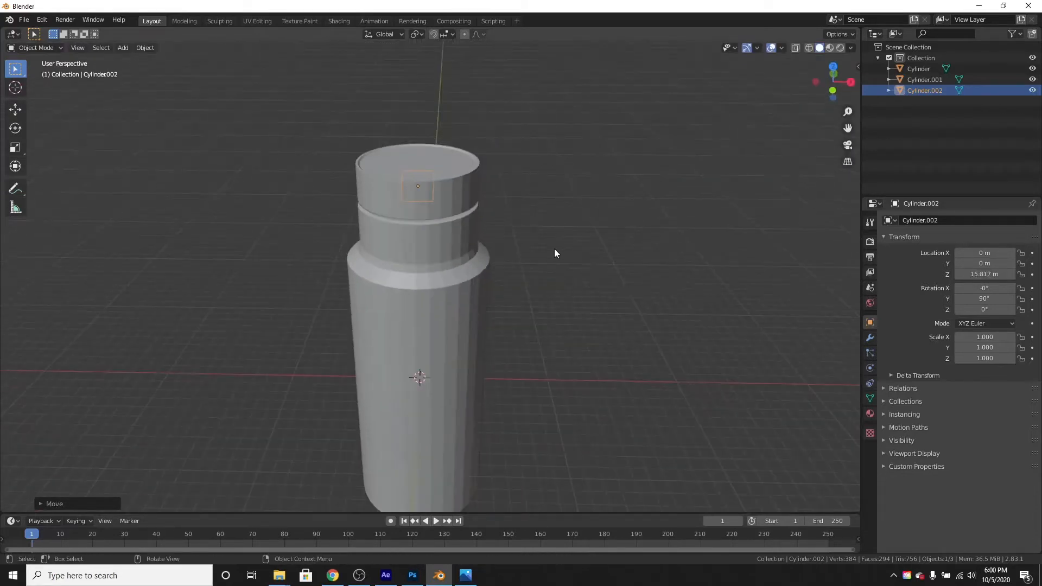
# - Move the sideways cylinder to the cap's edge and shrink it into a small side knob
pyautogui.press('g')
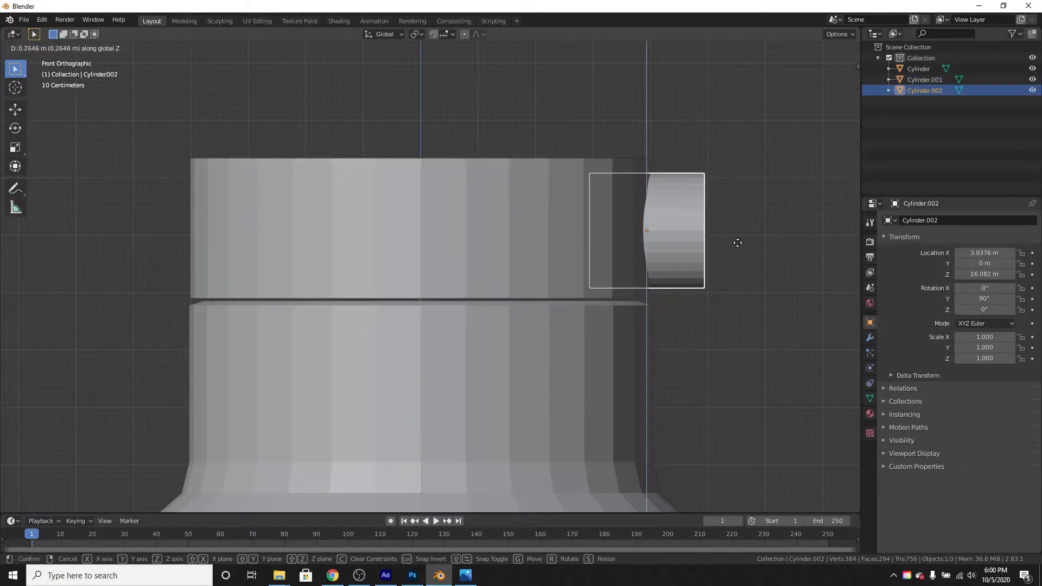
pyautogui.click(616, 338)
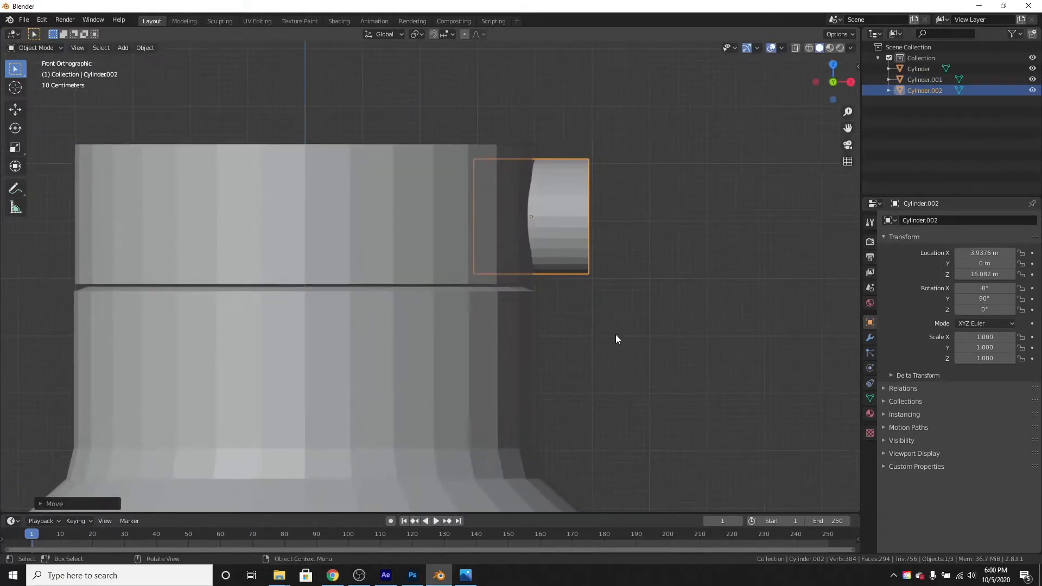
pyautogui.press('s')
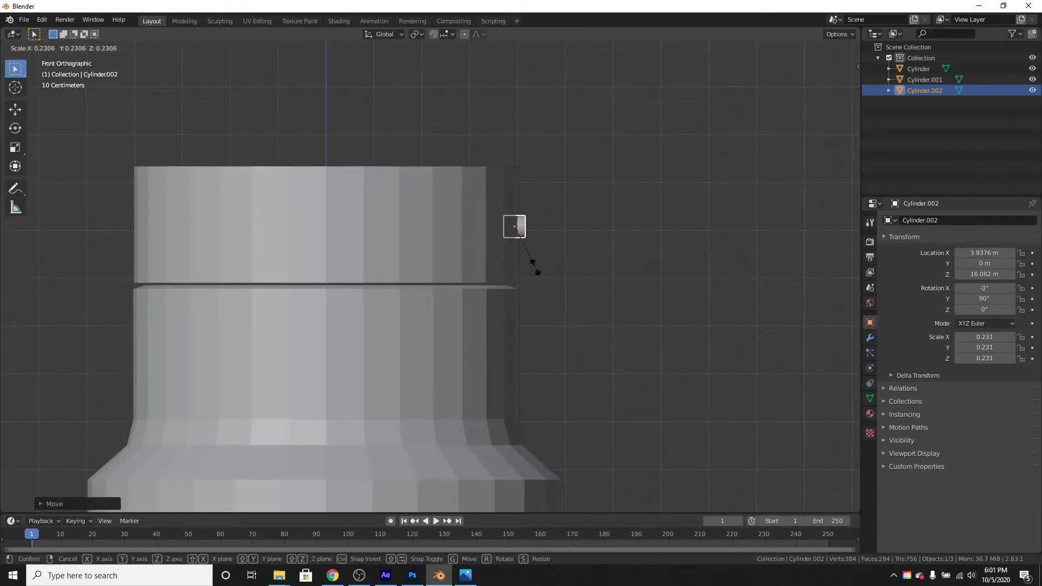
pyautogui.press('Tab')
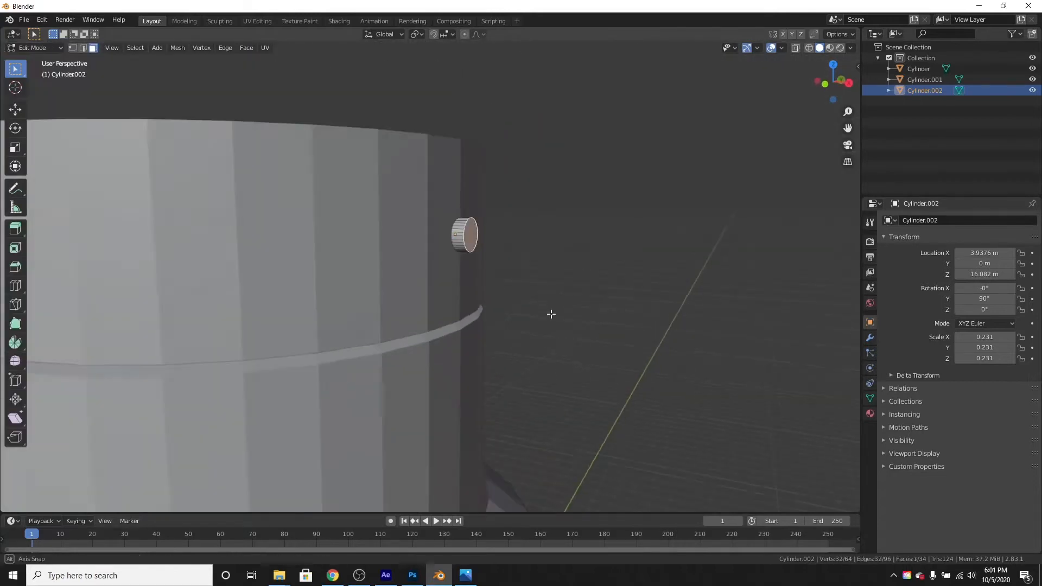
pyautogui.moveTo(551, 315); pyautogui.dragTo(560, 346)
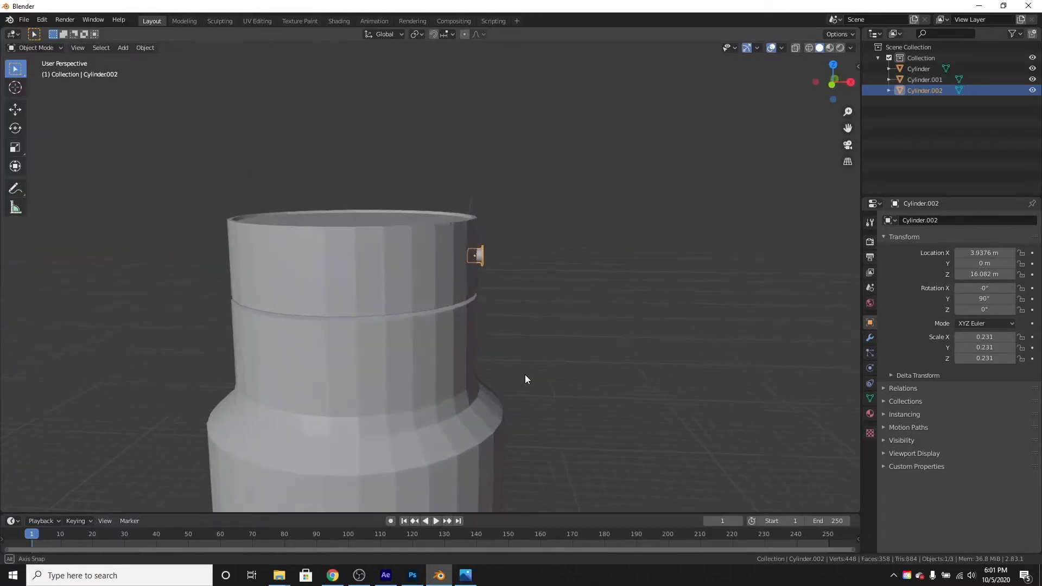
# - Duplicate the knob onto the opposite side of the cap and enlarge both knobs slightly
pyautogui.moveTo(525, 379); pyautogui.dragTo(498, 360)
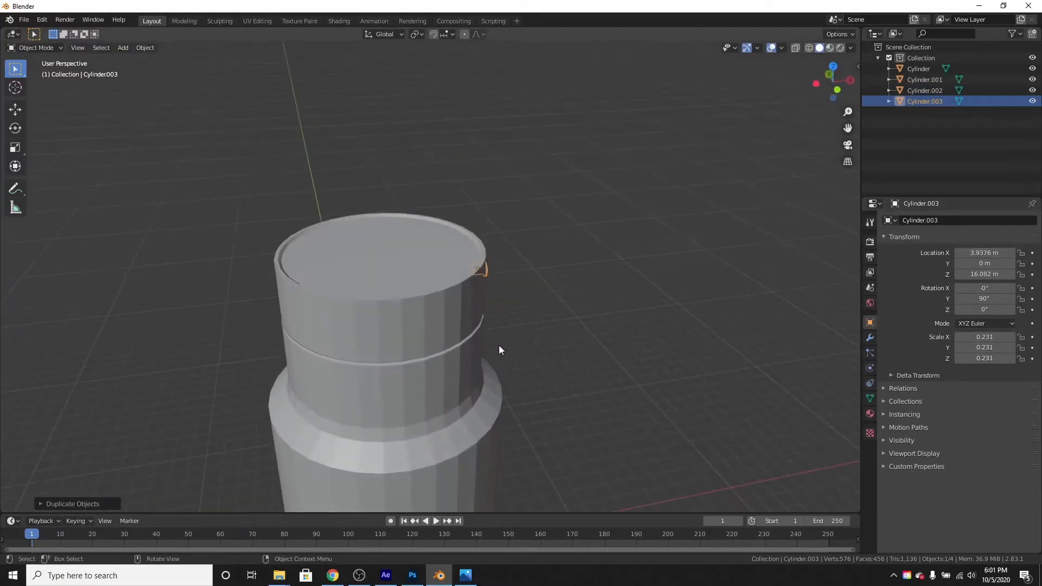
pyautogui.press('7')
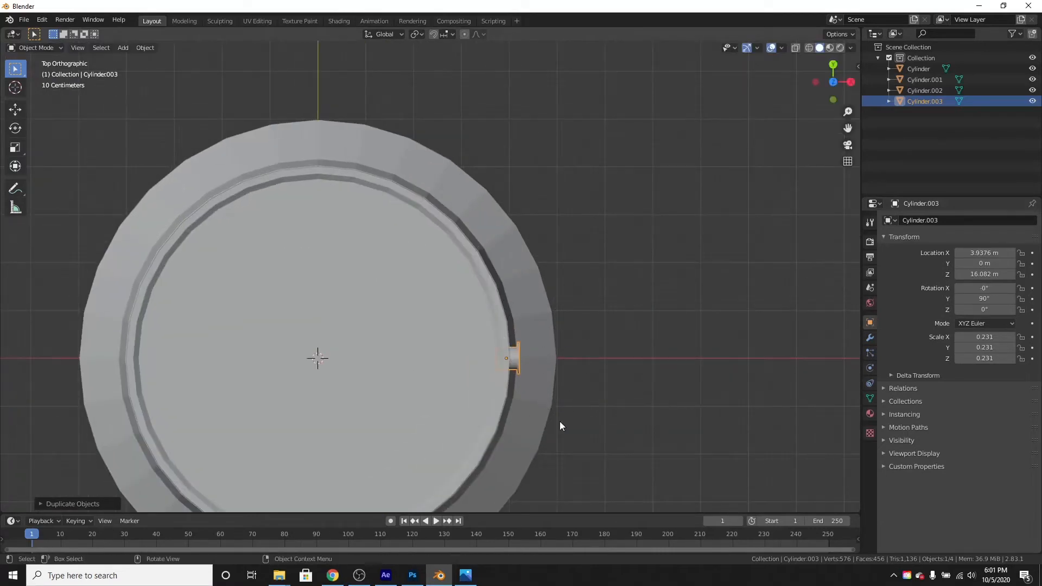
pyautogui.moveTo(457, 218)
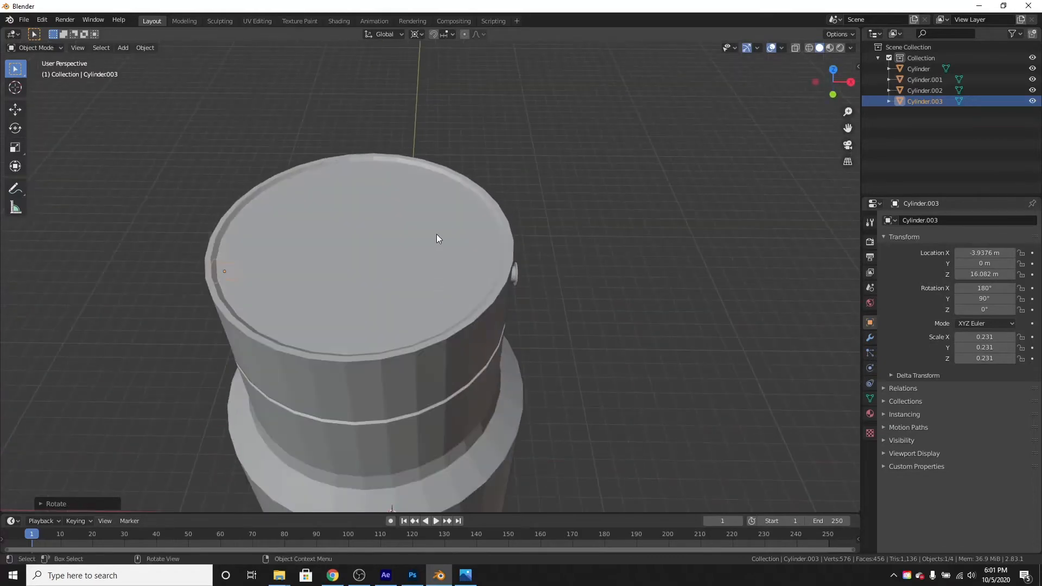
pyautogui.moveTo(437, 238); pyautogui.dragTo(451, 294)
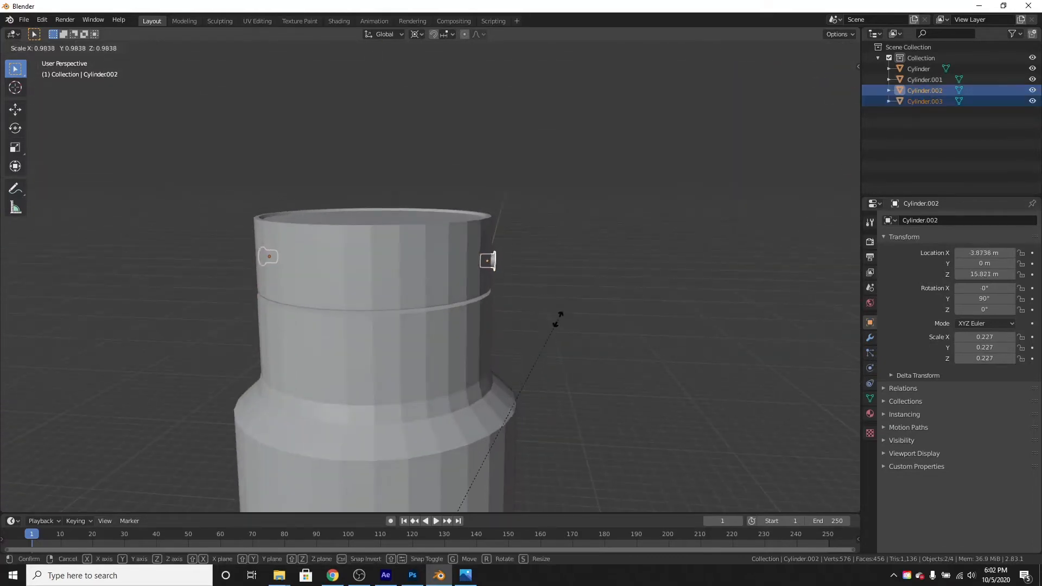
pyautogui.click(416, 33)
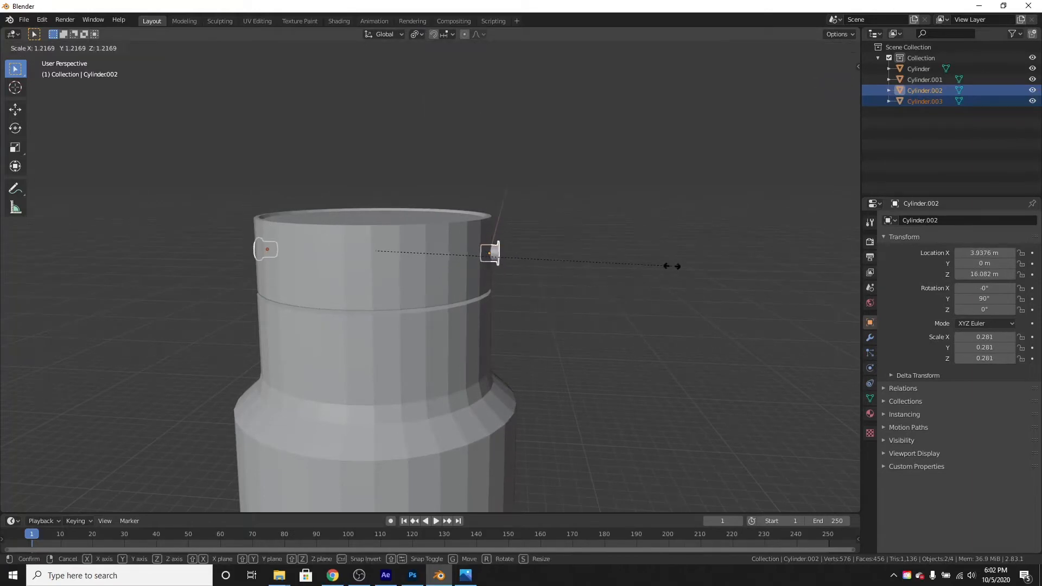
pyautogui.click(406, 270)
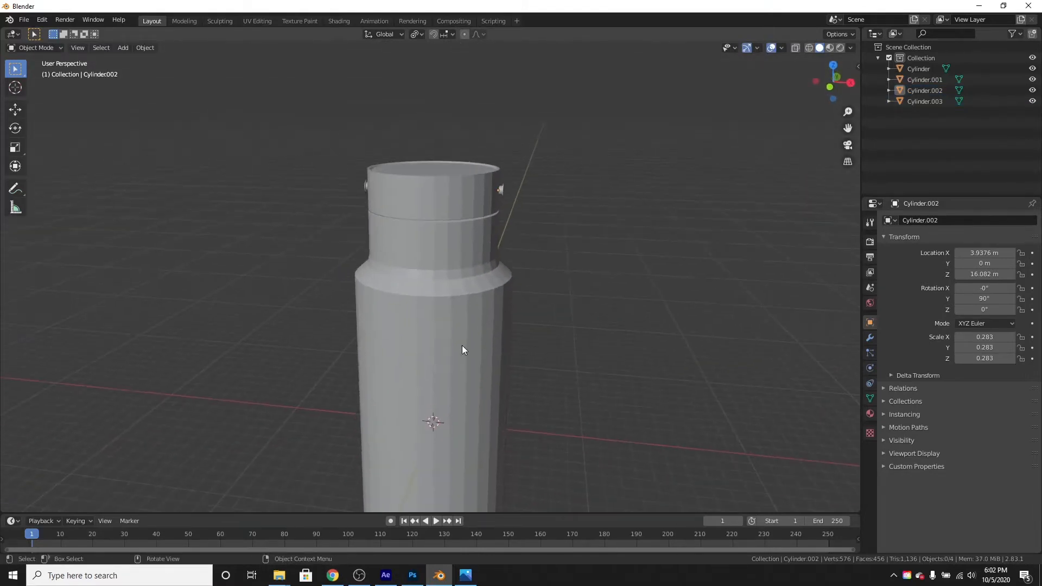
pyautogui.moveTo(463, 351); pyautogui.dragTo(472, 326)
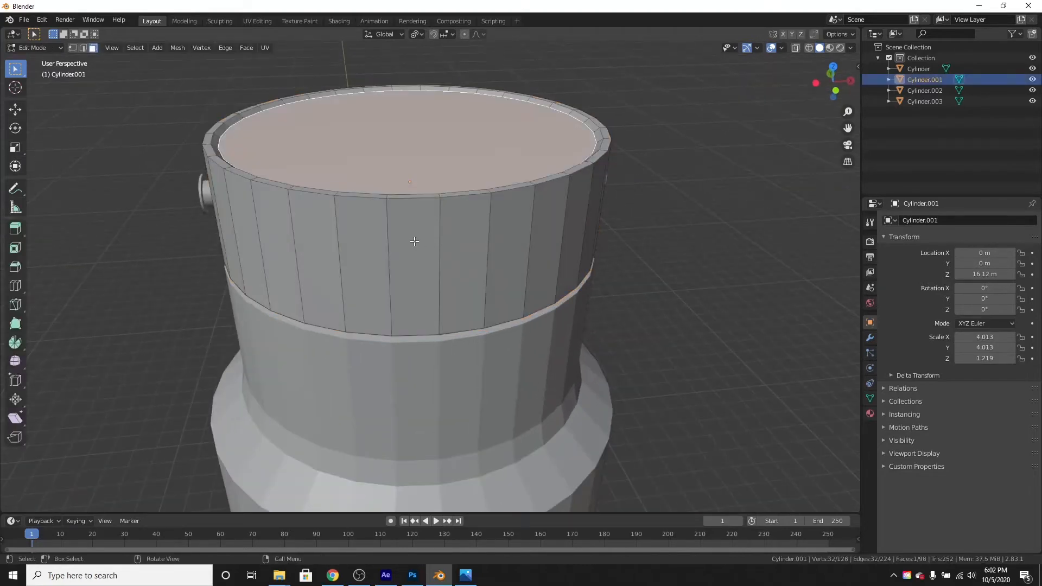
pyautogui.press('Tab')
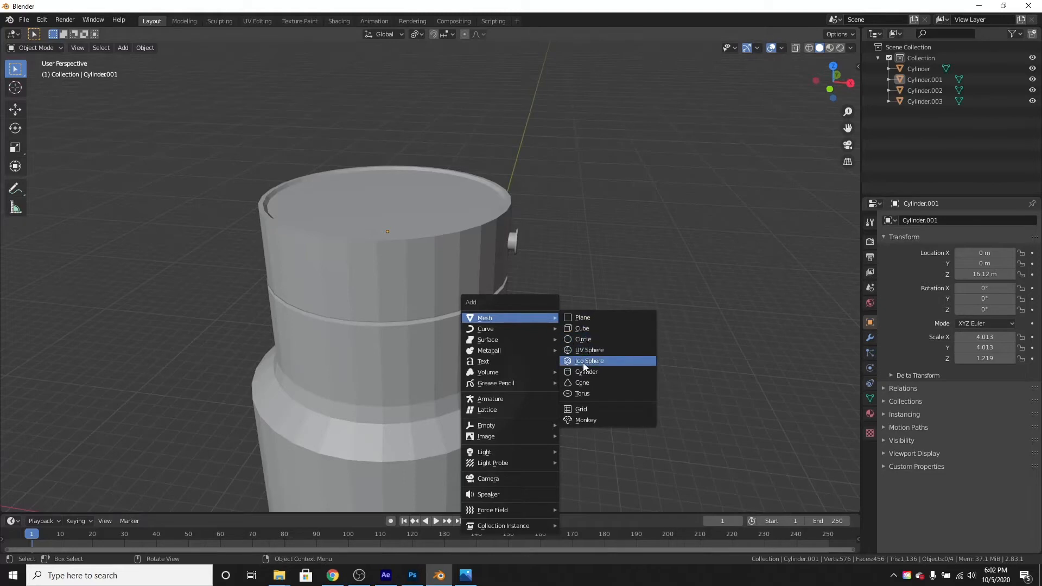
# - Add a cylinder, rotate it 90° on X and flatten it into a thin disc spanning the cap
pyautogui.click(586, 371)
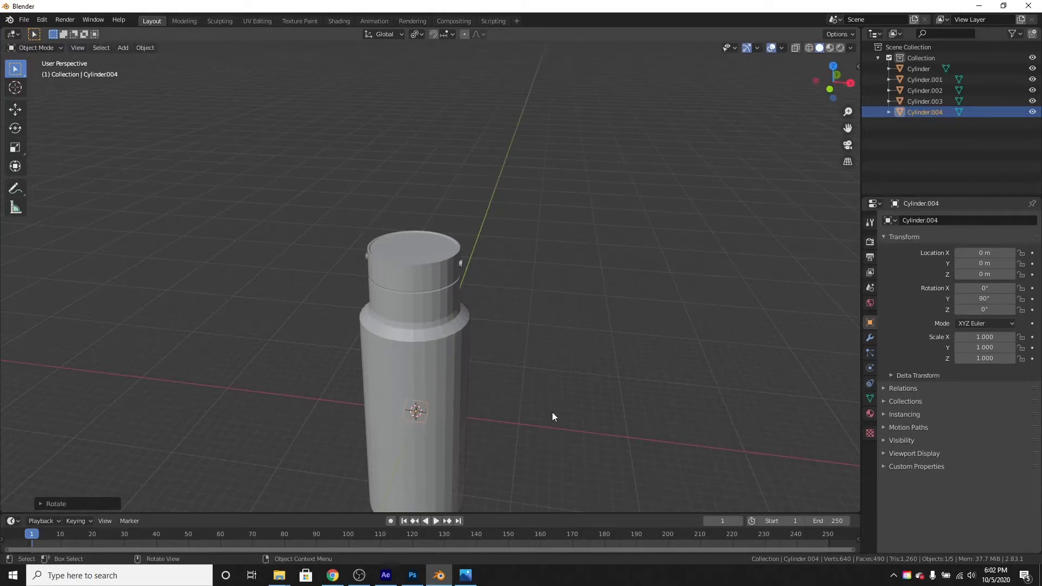
pyautogui.press('r')
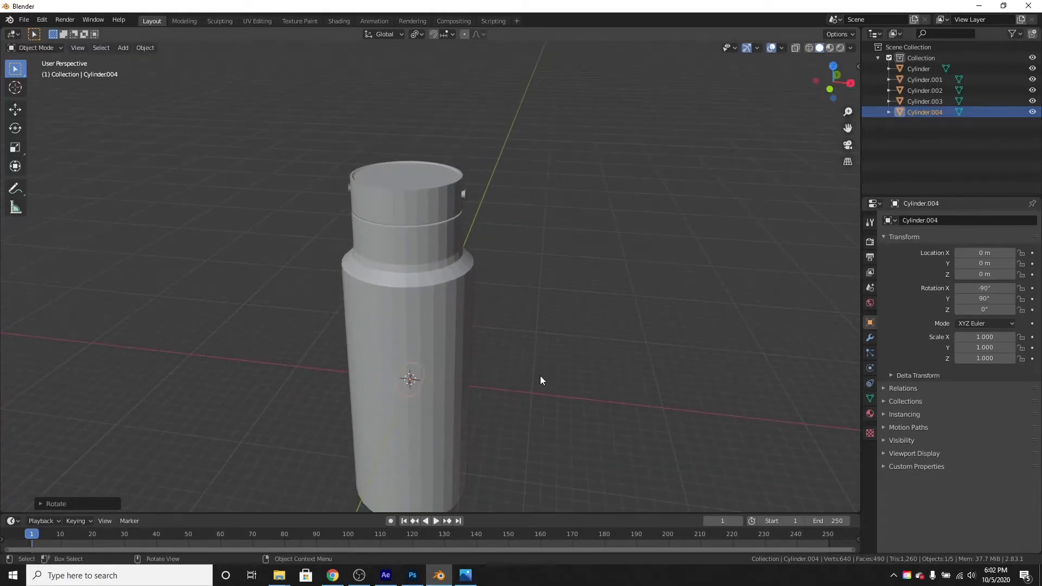
pyautogui.press('g')
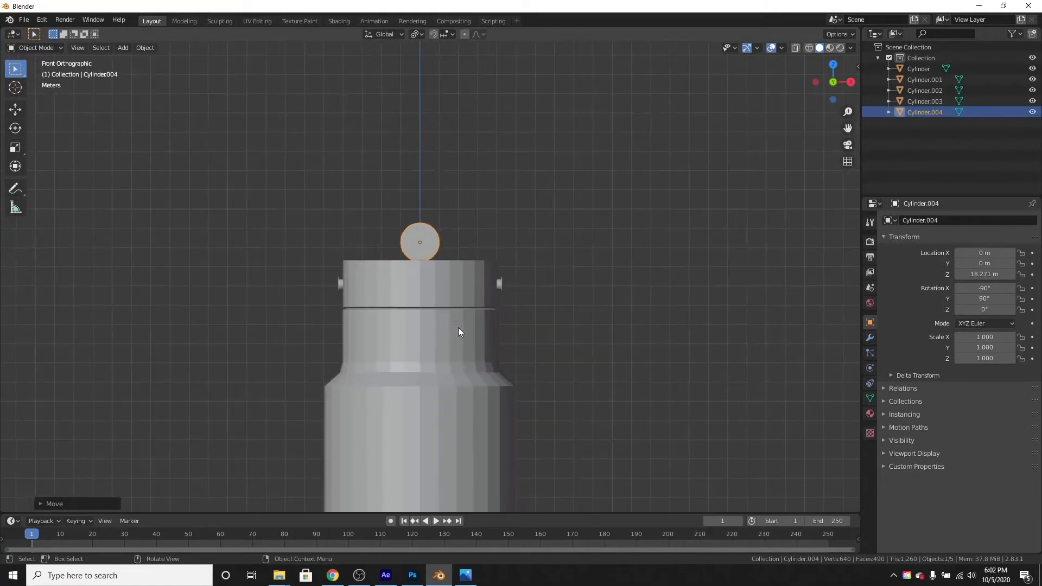
pyautogui.press('s')
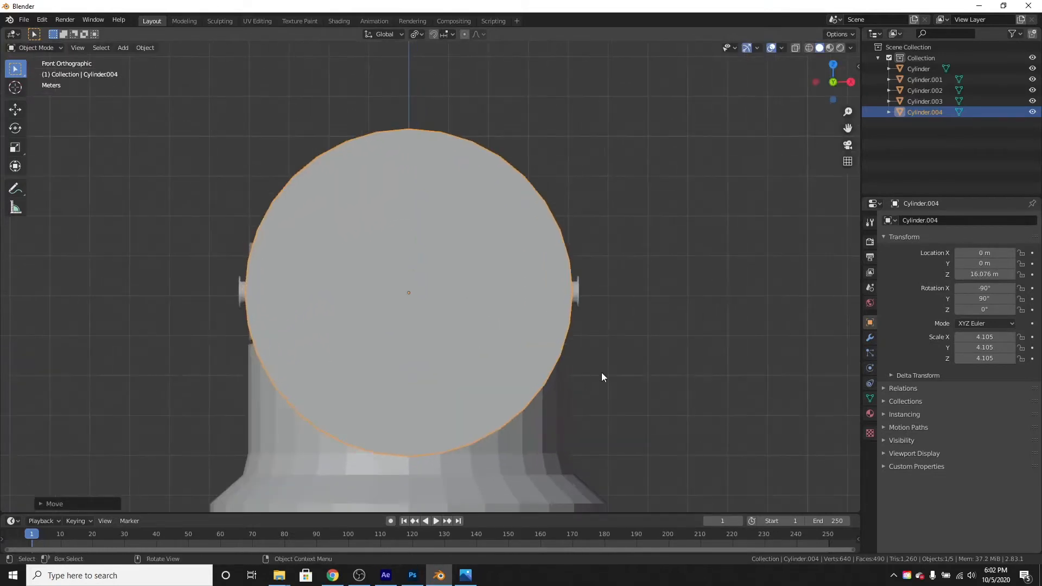
pyautogui.press('Tab')
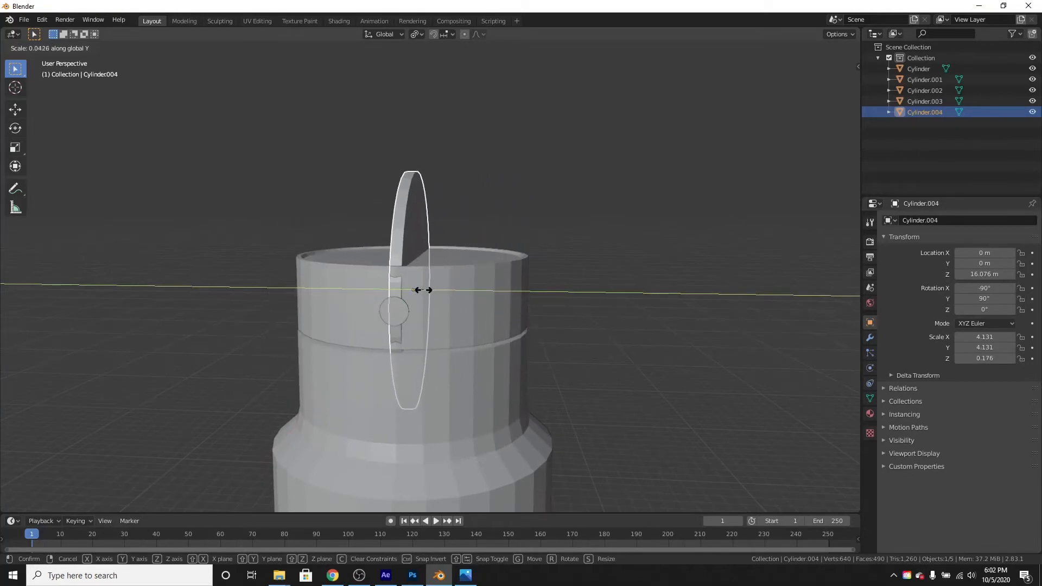
pyautogui.click(419, 306)
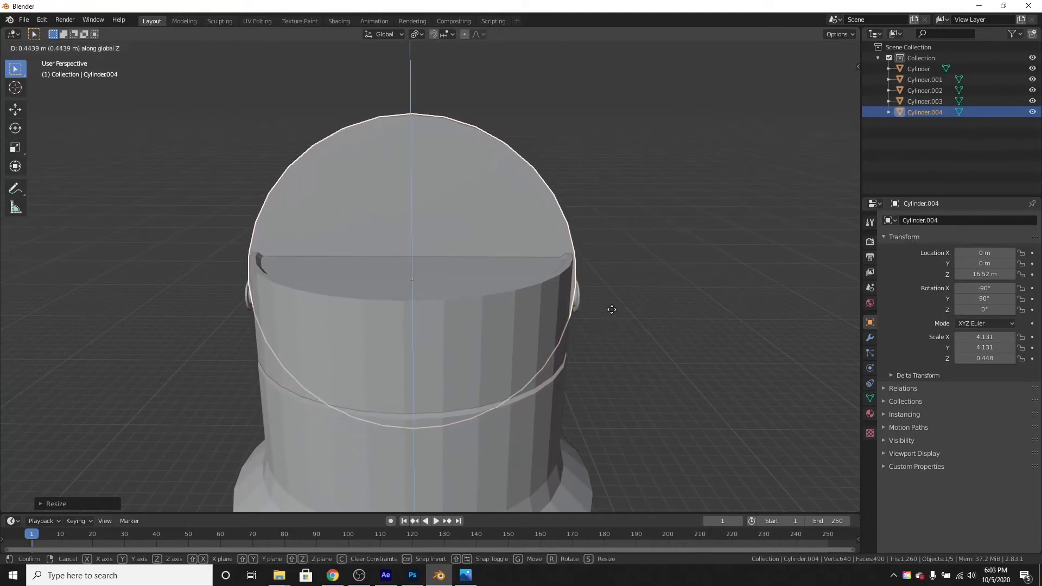
pyautogui.moveTo(611, 307)
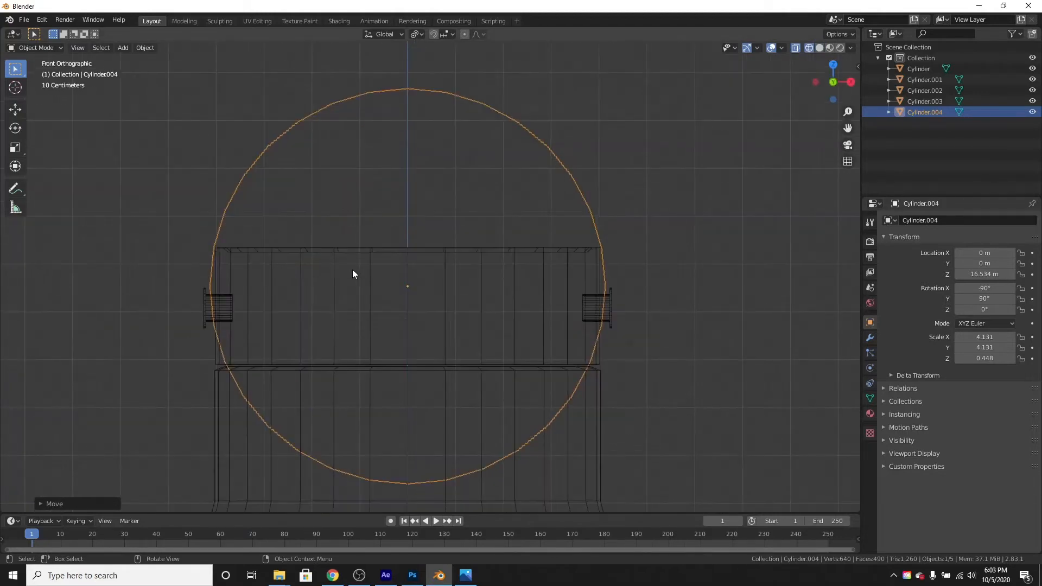
# - Delete the disc's lower half vertices, leaving a half-round shape above the cap
pyautogui.press('Tab')
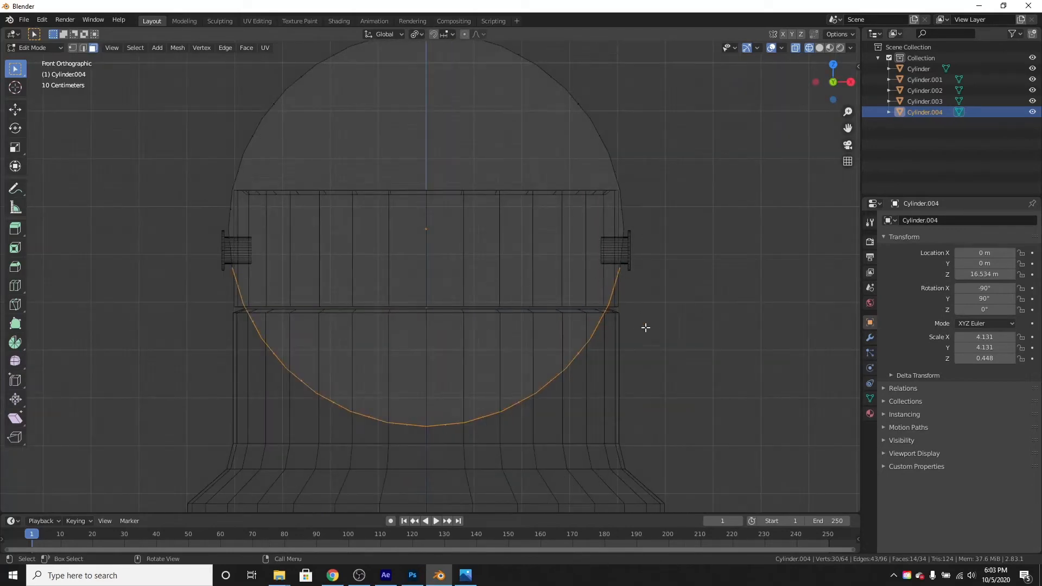
pyautogui.press('x')
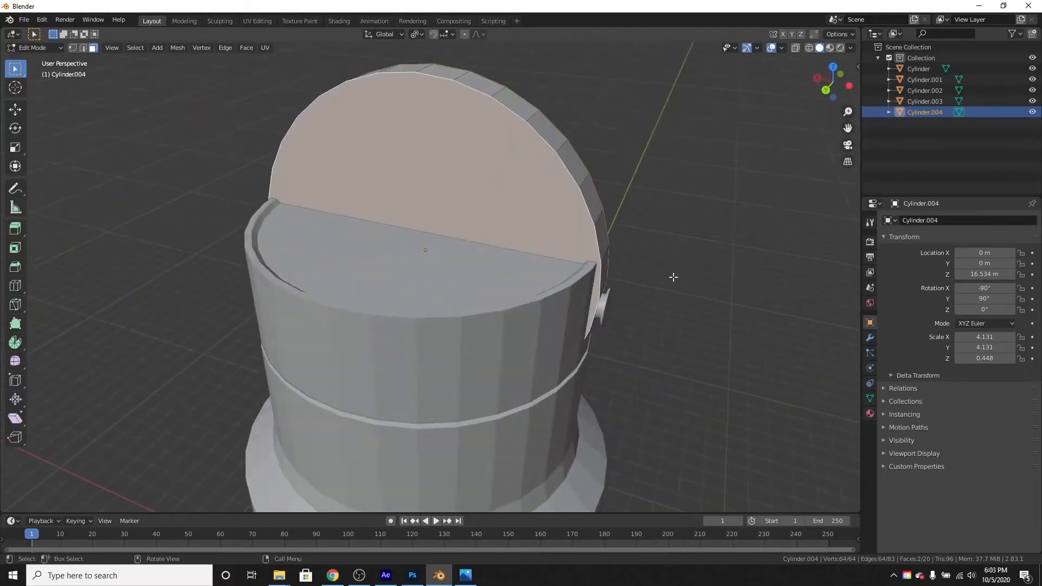
pyautogui.press('x')
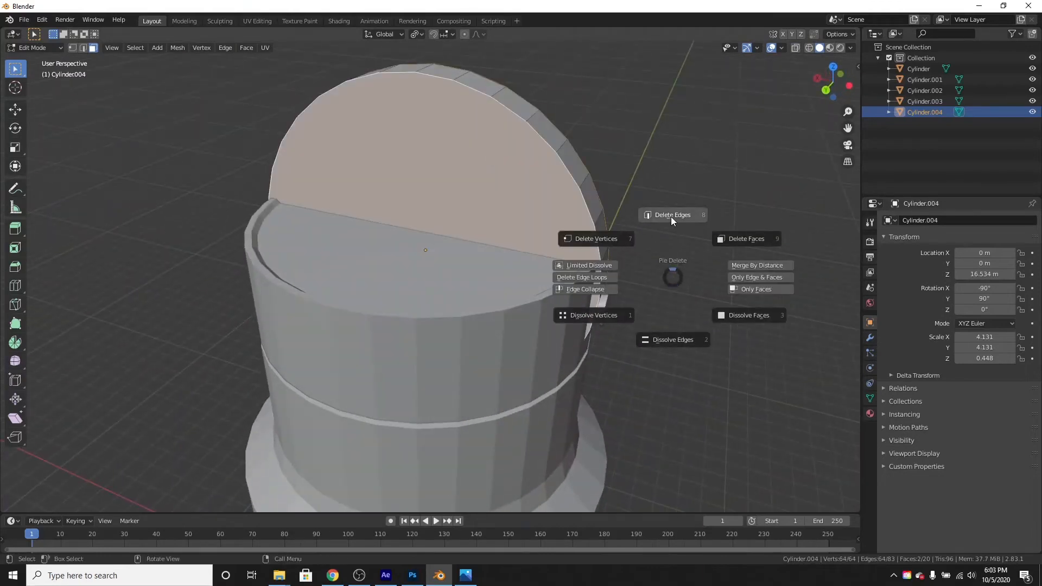
pyautogui.moveTo(732, 247)
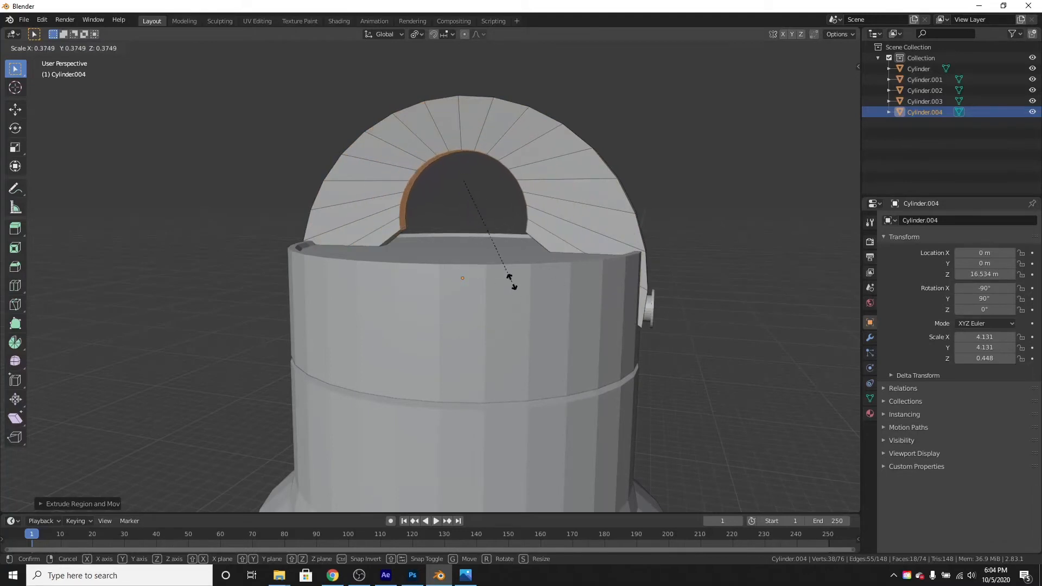
# - Extrude and scale the arch inward along one axis to hollow it into a thin handle
pyautogui.press('x')
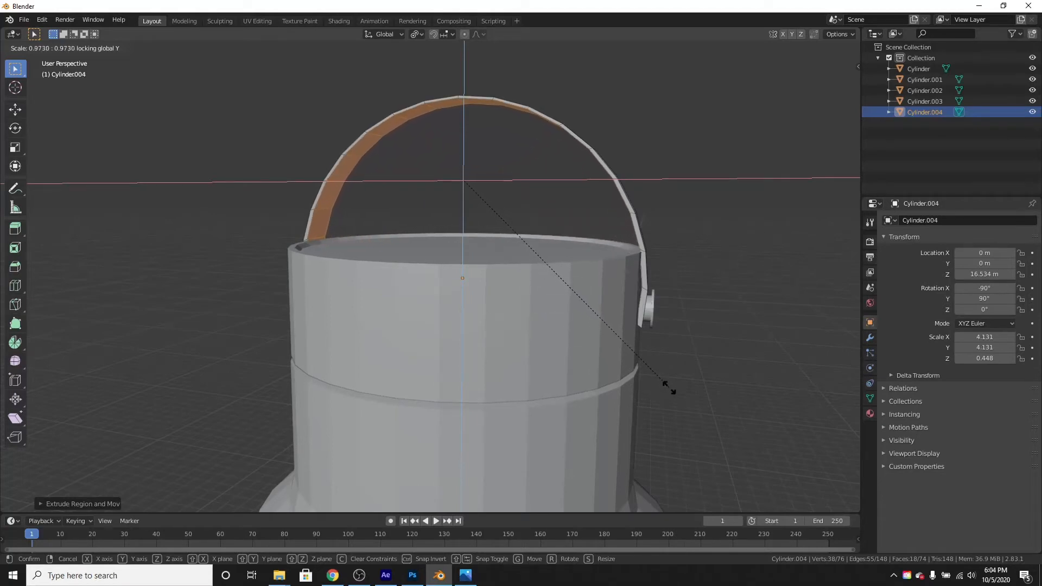
pyautogui.moveTo(670, 388)
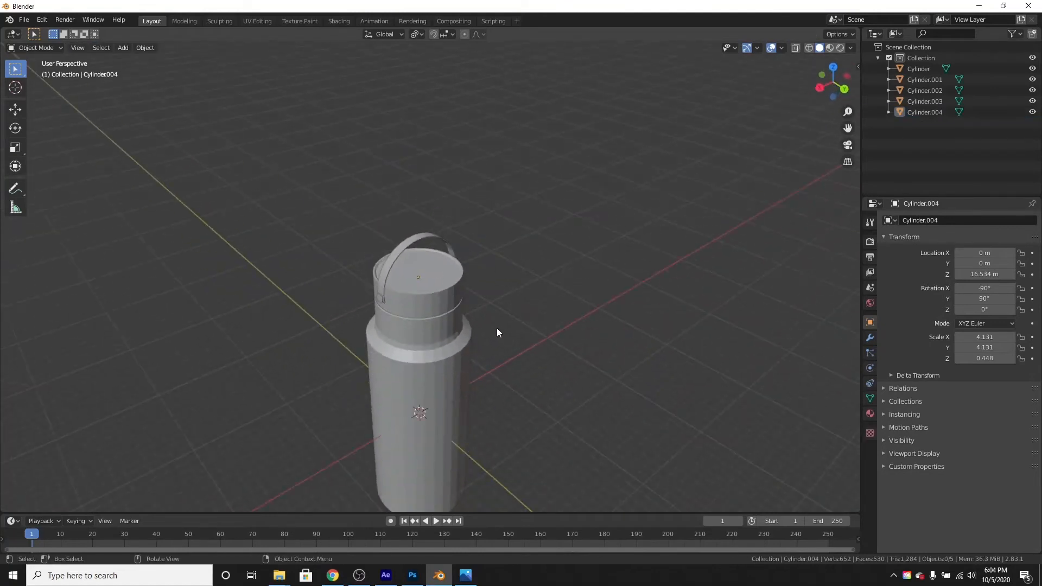
# - Move the handle's end faces down so they sit against the knobs on both sides
pyautogui.press('Tab')
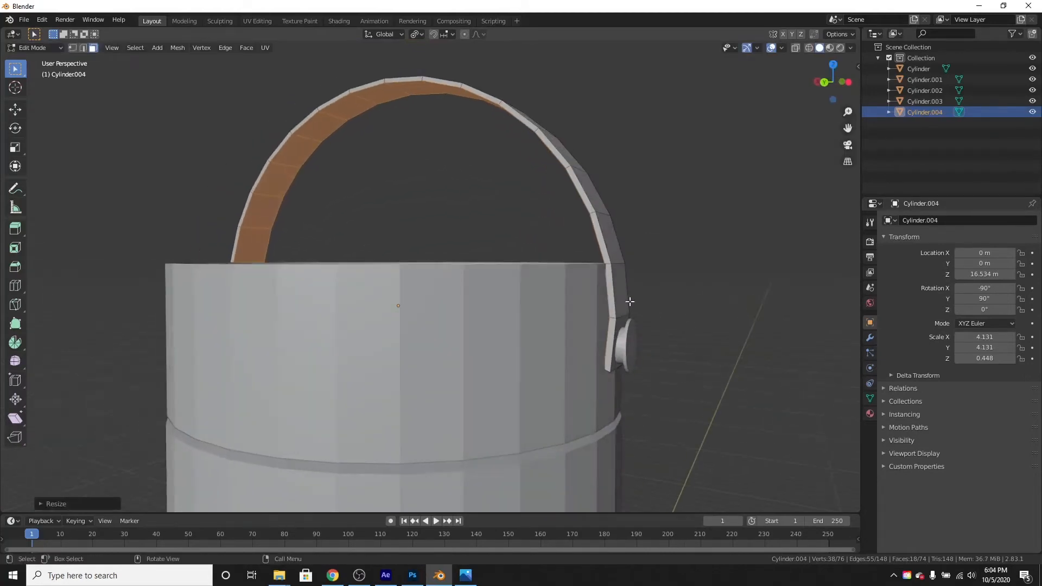
pyautogui.scroll(3)
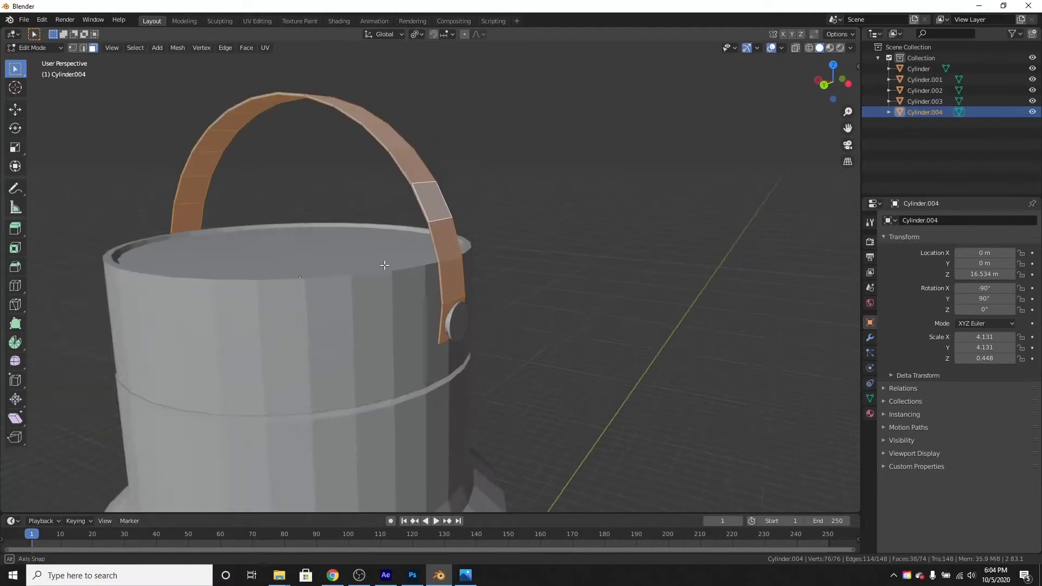
pyautogui.moveTo(386, 266); pyautogui.dragTo(504, 245)
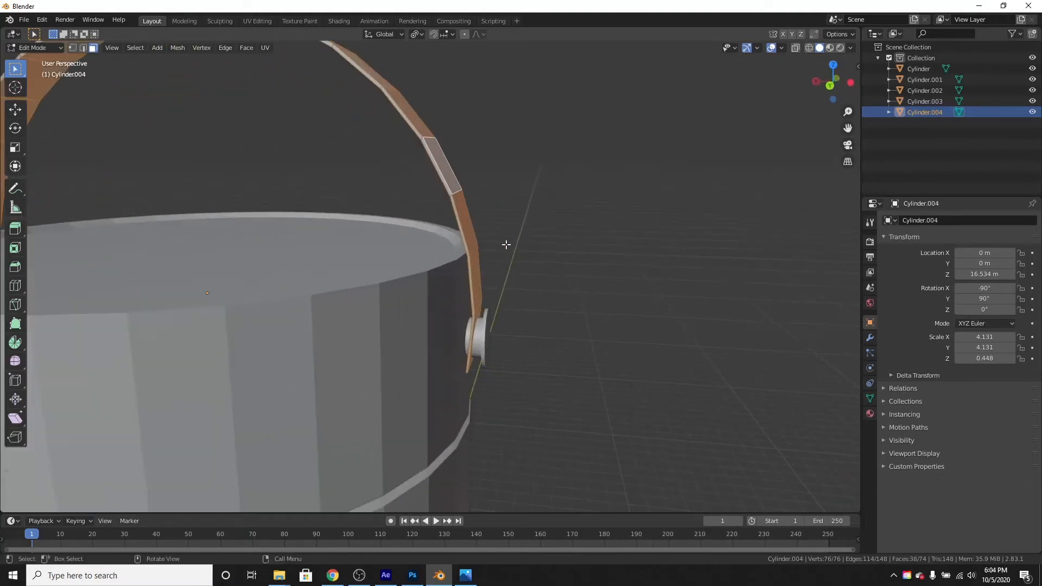
pyautogui.press('Tab')
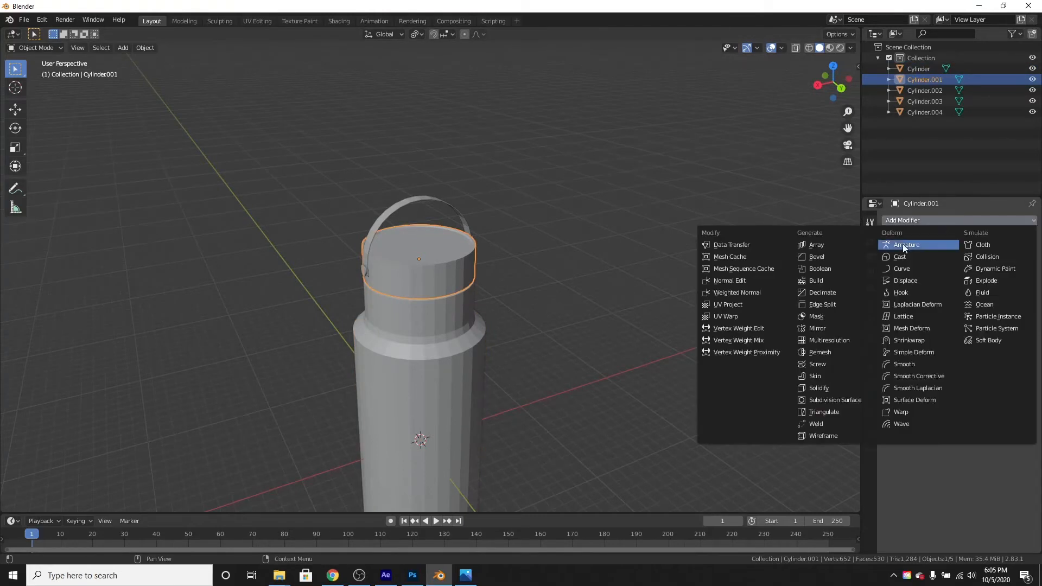
pyautogui.moveTo(817, 364)
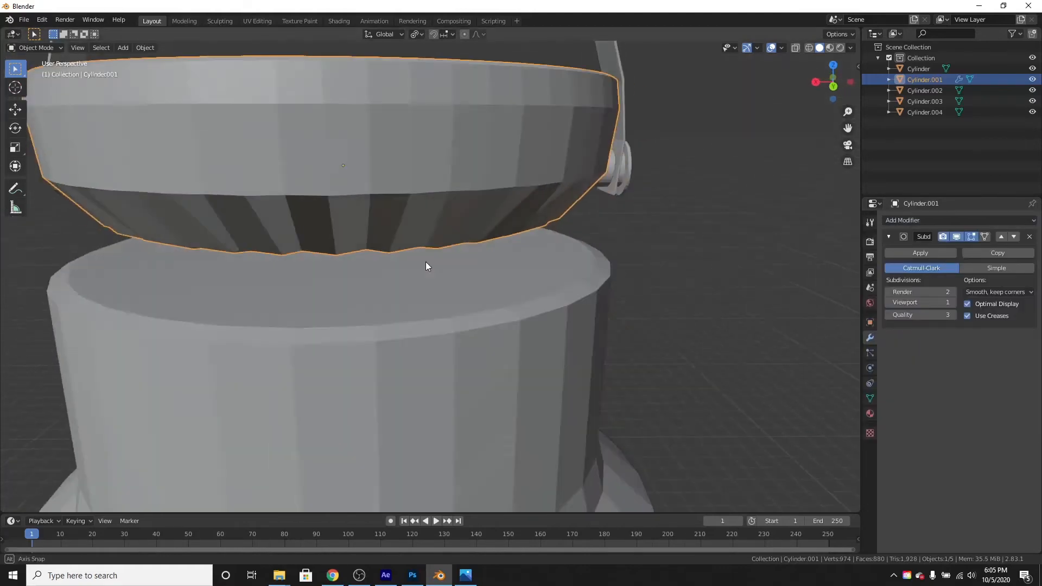
# - Add a Subdivision Surface modifier to the bottle body (Cylinder) and enter Edit Mode on it
pyautogui.moveTo(426, 266); pyautogui.dragTo(438, 322)
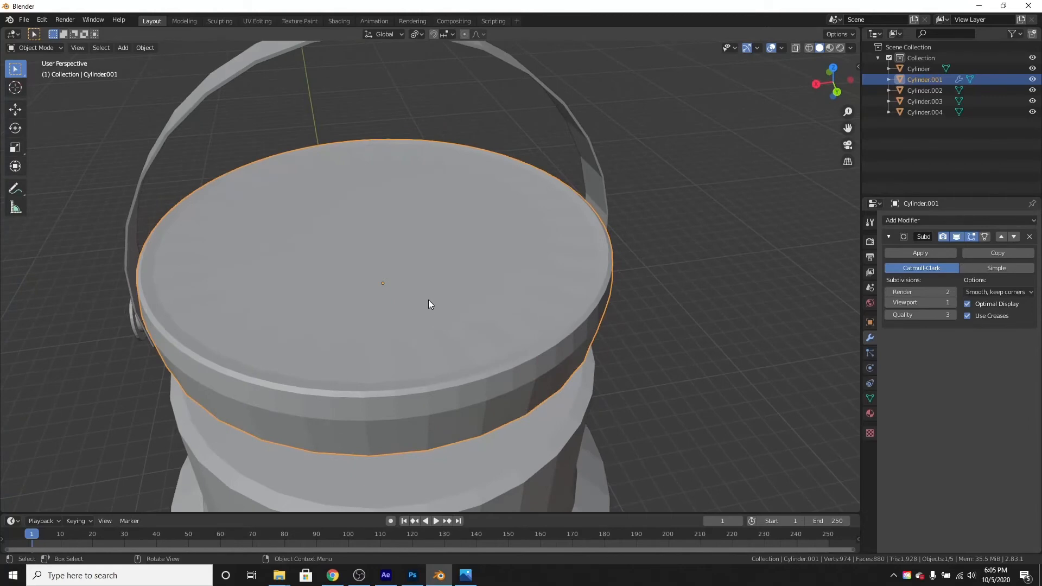
pyautogui.click(1028, 235)
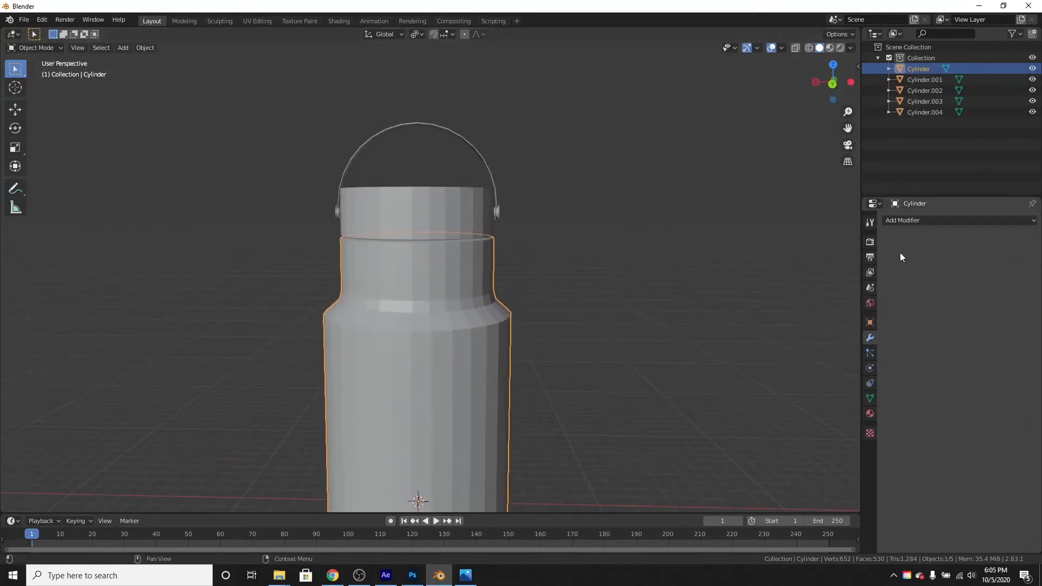
pyautogui.click(930, 220)
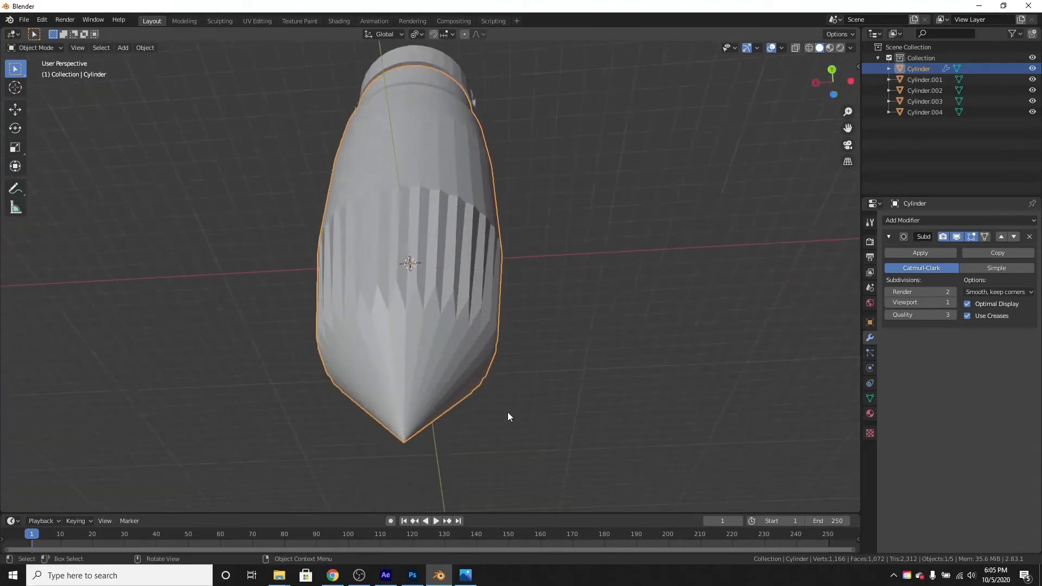
pyautogui.press('Tab')
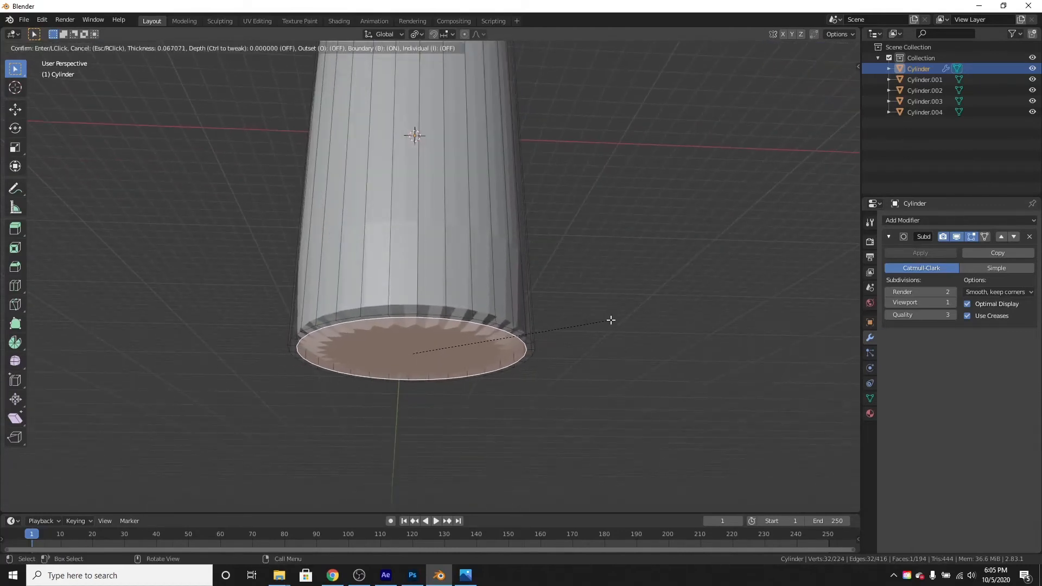
pyautogui.moveTo(614, 321)
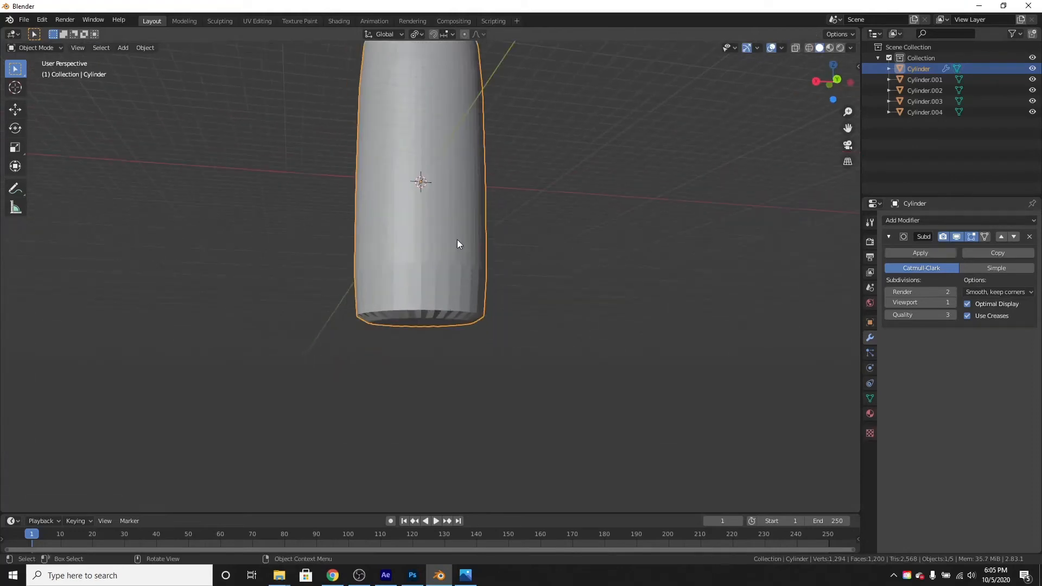
# - Finish the bottom-face inset for a flat base and return to editing the body mesh
pyautogui.press('Tab')
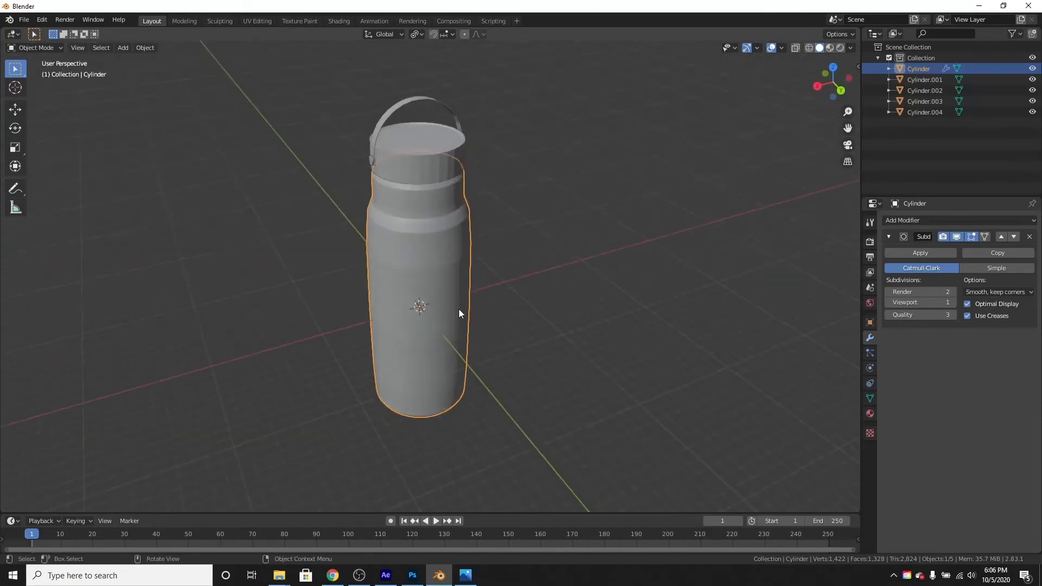
pyautogui.press('Tab')
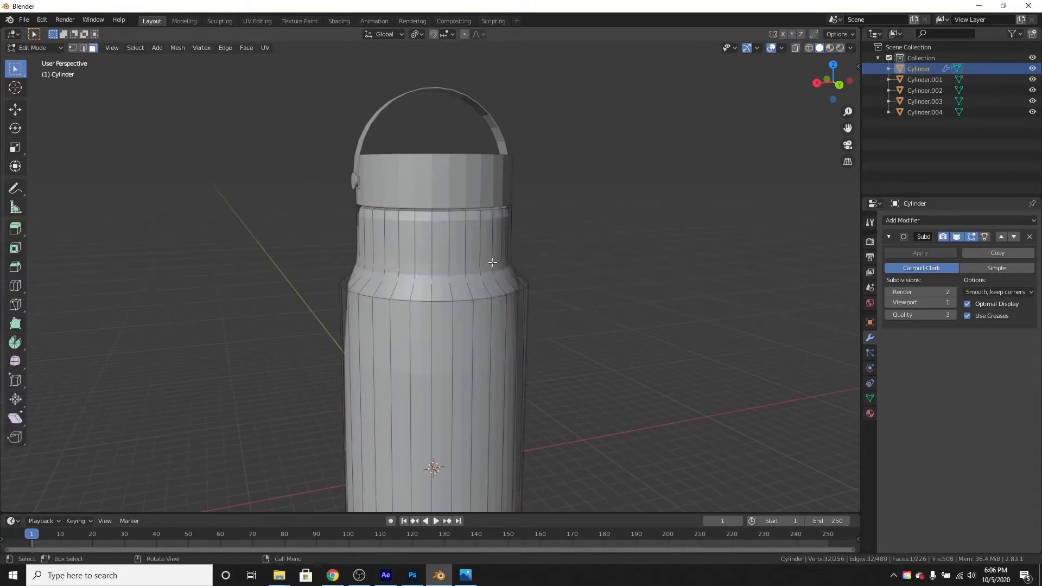
# - Leave Edit Mode, raise the Subdivision viewport level and shade the bottle body smooth
pyautogui.scroll(3)
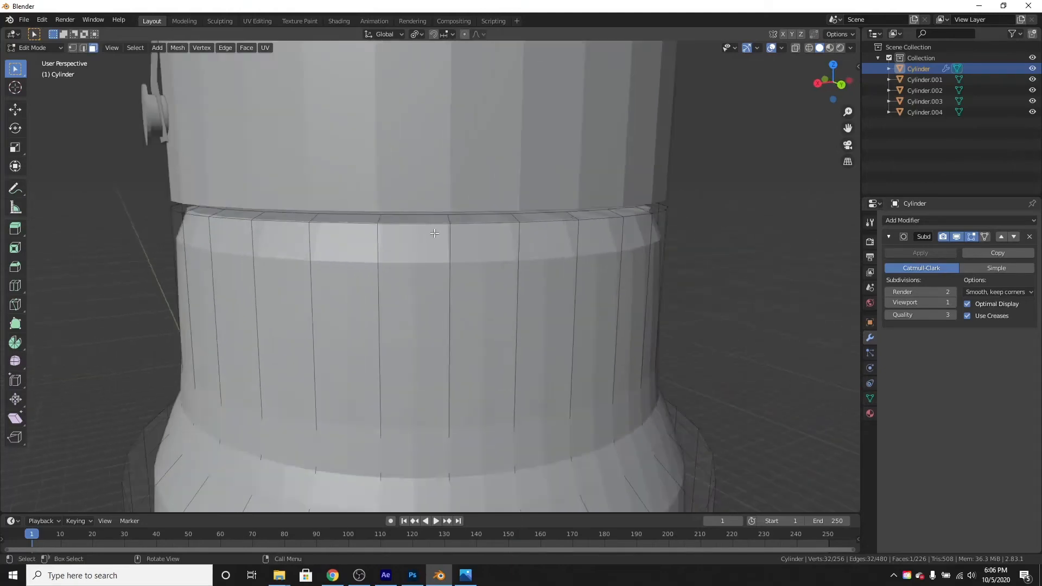
pyautogui.press('Tab')
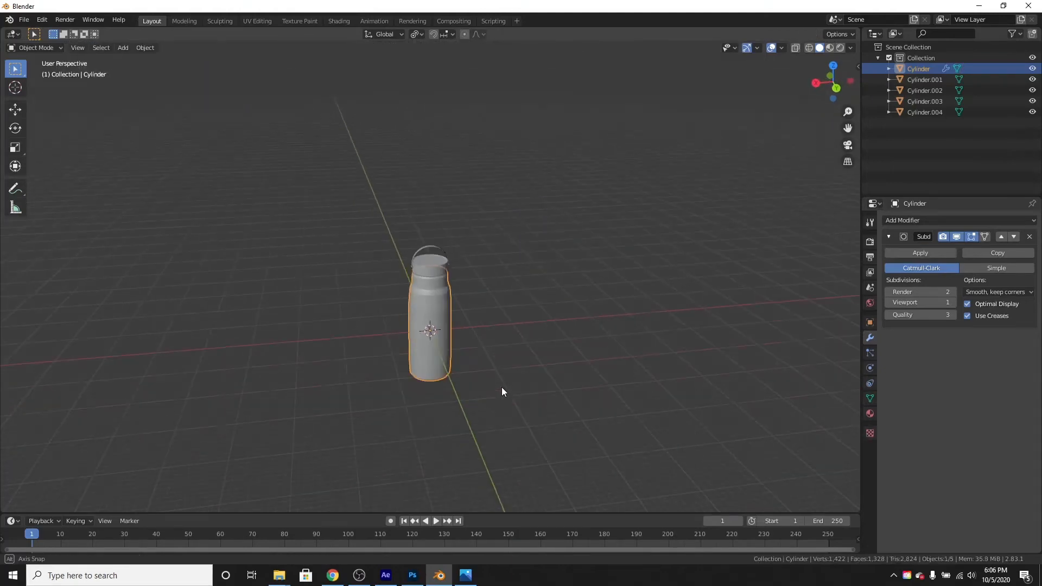
pyautogui.scroll(3)
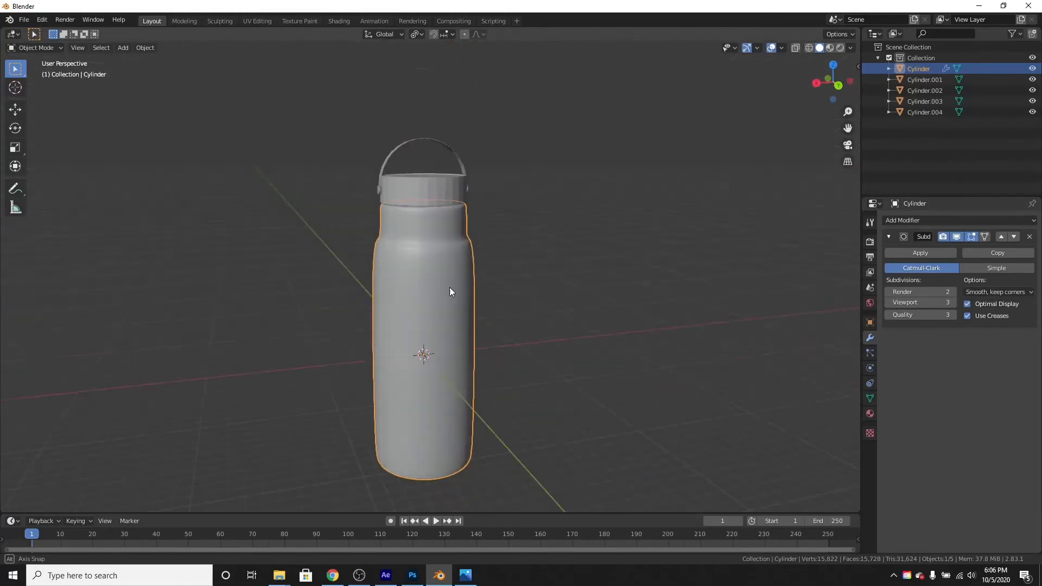
pyautogui.rightClick(450, 291)
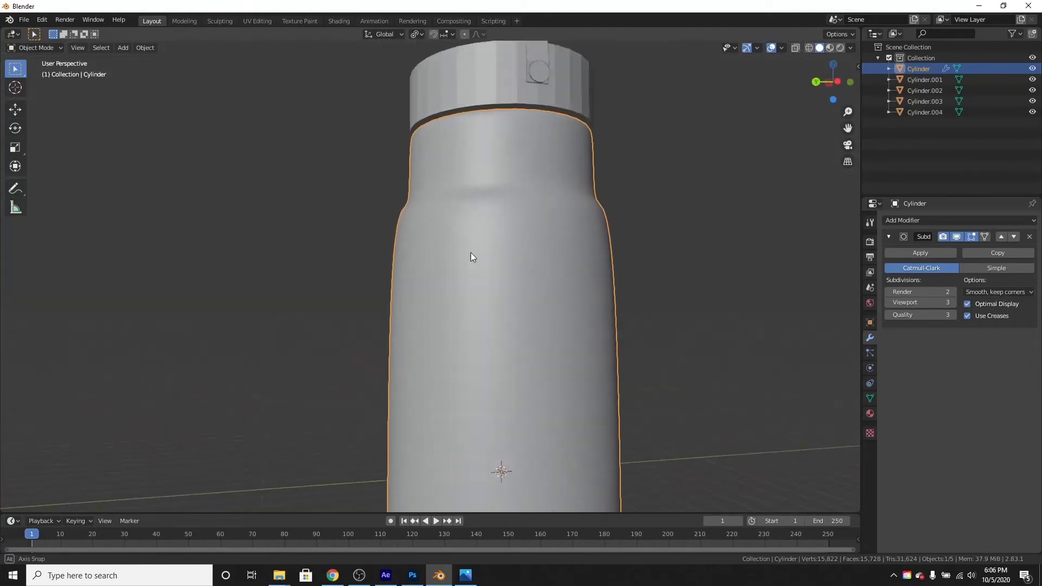
pyautogui.moveTo(472, 257); pyautogui.dragTo(437, 234)
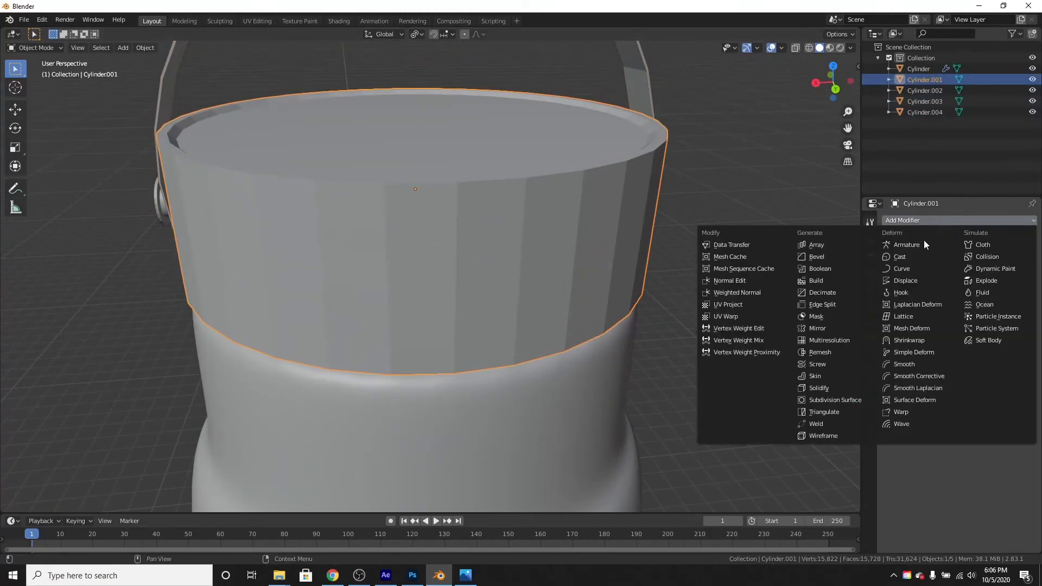
# - Inset the cap's top face to form a rim and return to Object Mode
pyautogui.click(495, 224)
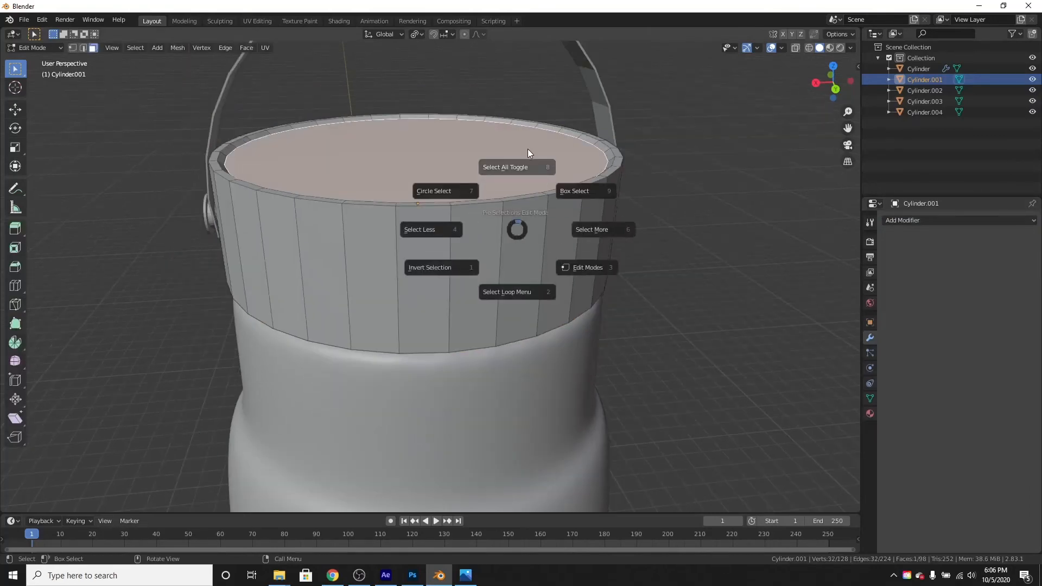
pyautogui.click(507, 167)
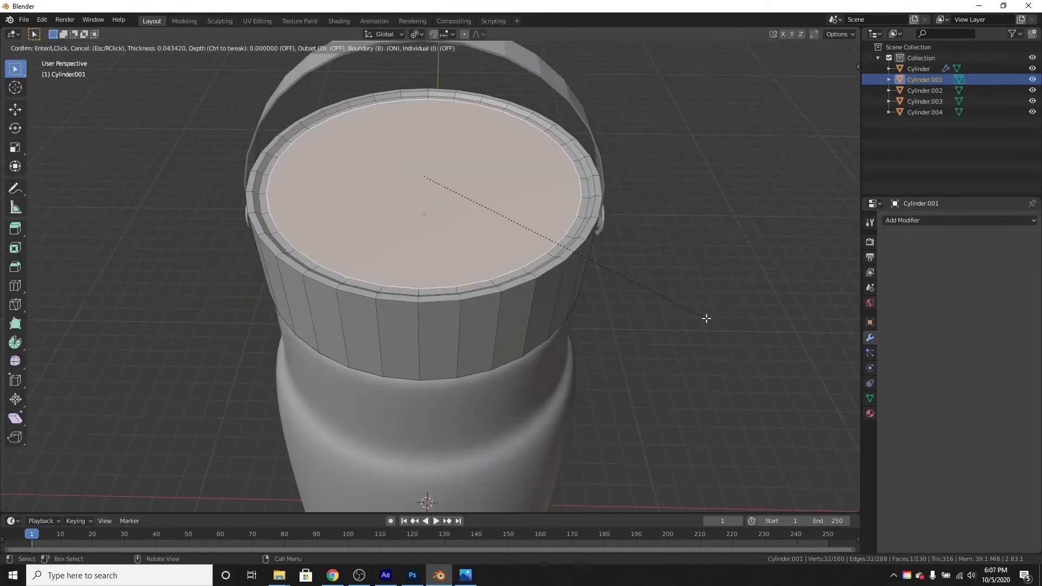
pyautogui.click(709, 319)
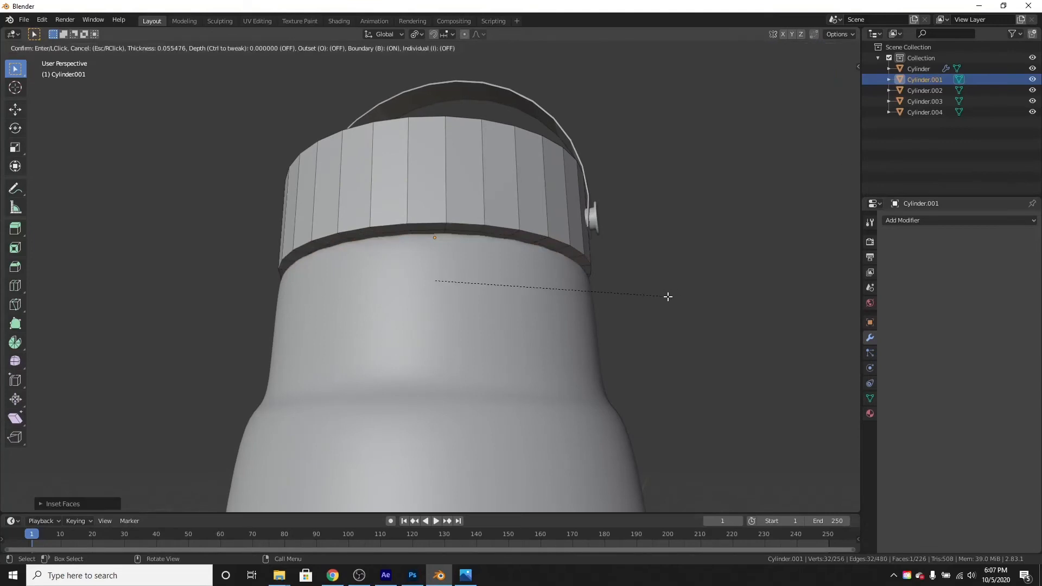
pyautogui.press('Tab')
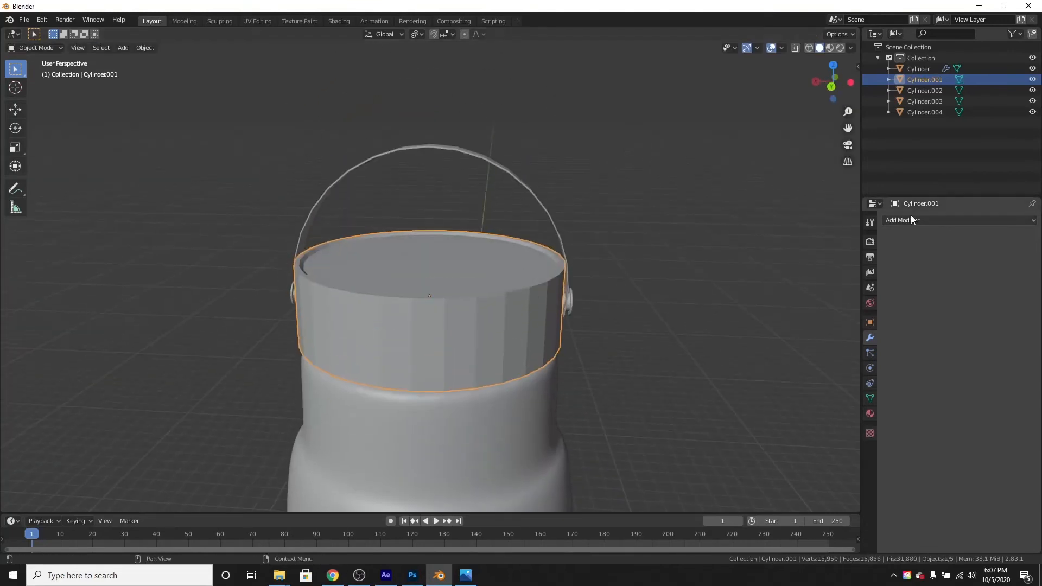
# - Add Subdivision Surface modifiers to the cap and the handle
pyautogui.click(901, 220)
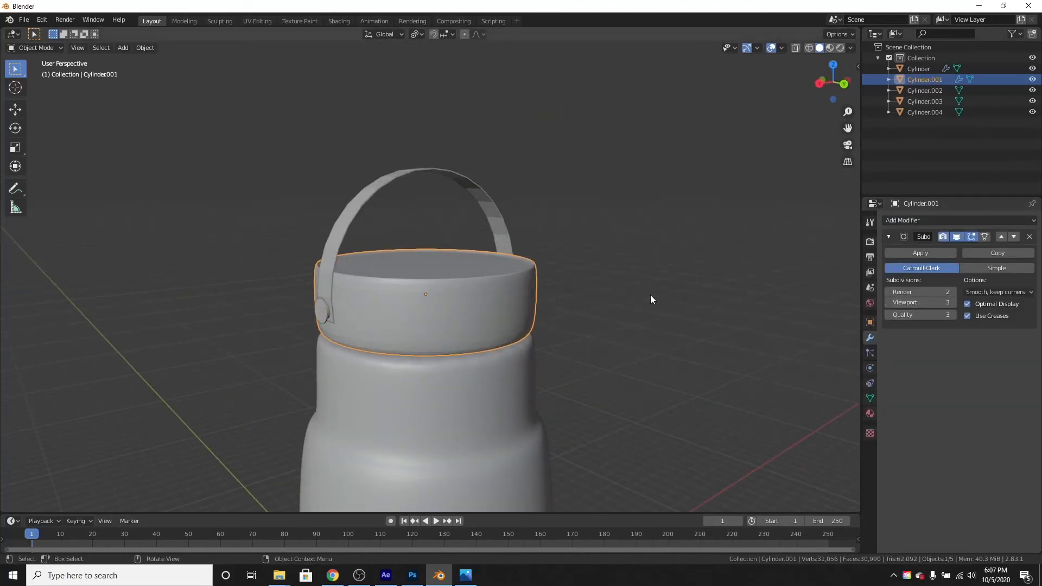
pyautogui.click(925, 112)
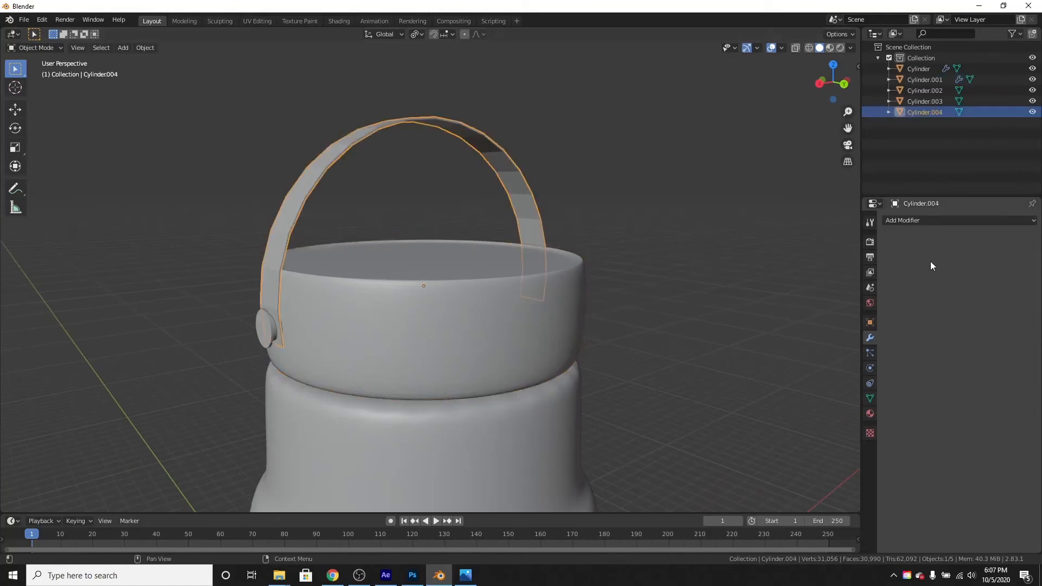
pyautogui.click(930, 220)
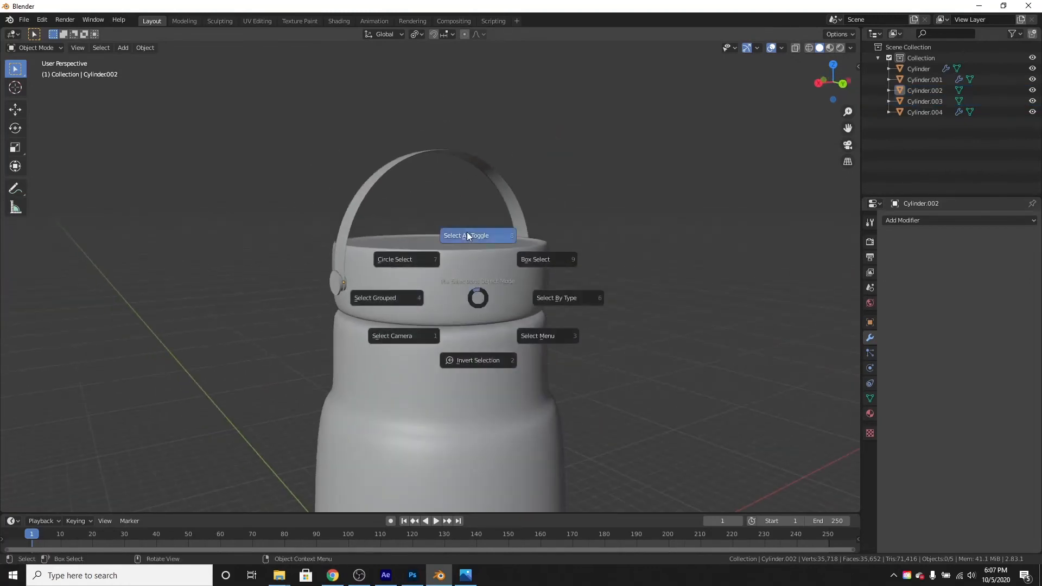
pyautogui.click(469, 236)
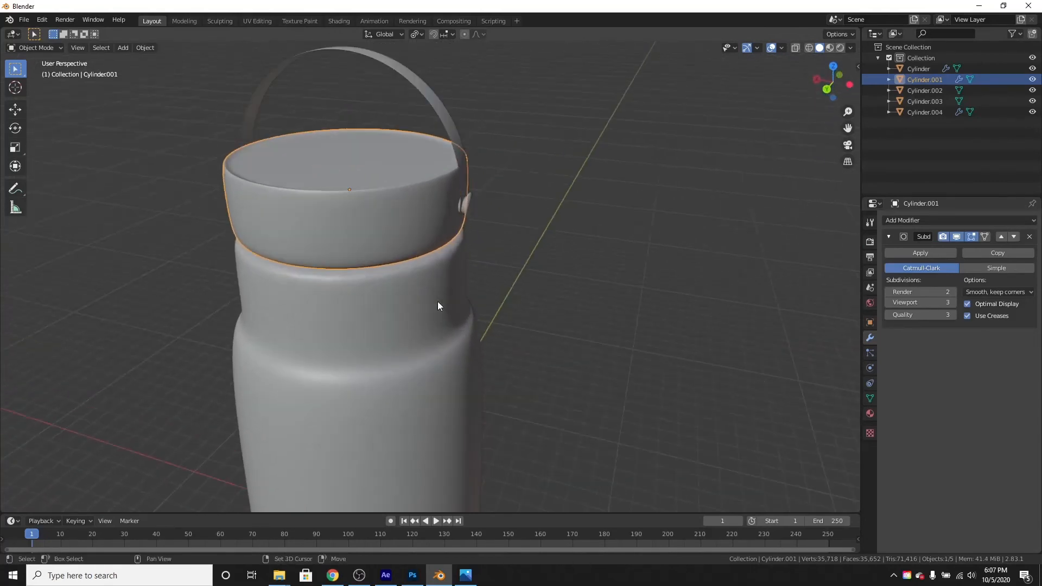
# - Create materials for the cap and handle, rename the cap's material and set Base Color to black
pyautogui.moveTo(439, 306); pyautogui.dragTo(738, 174)
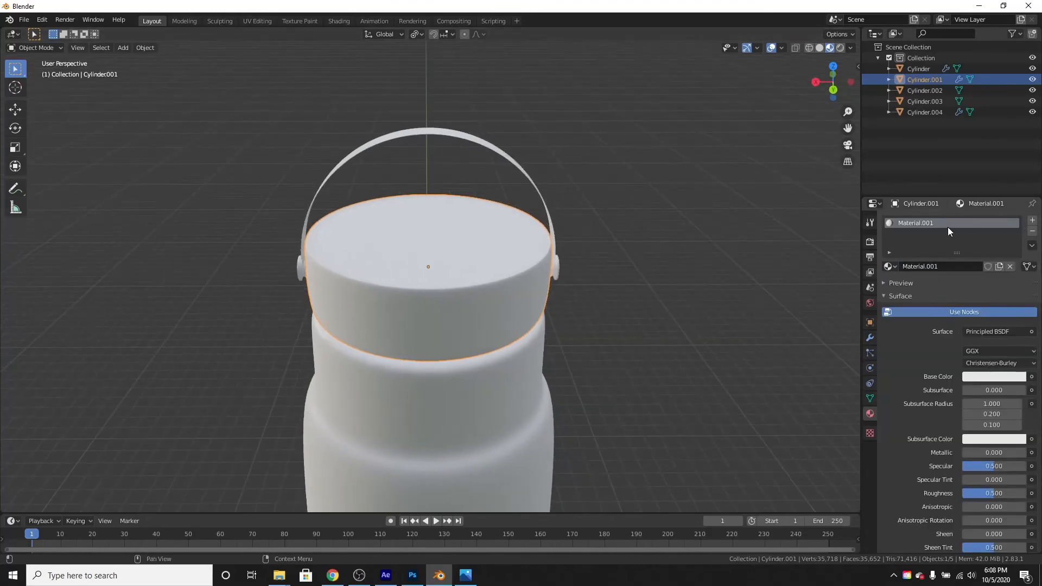
pyautogui.moveTo(923, 226)
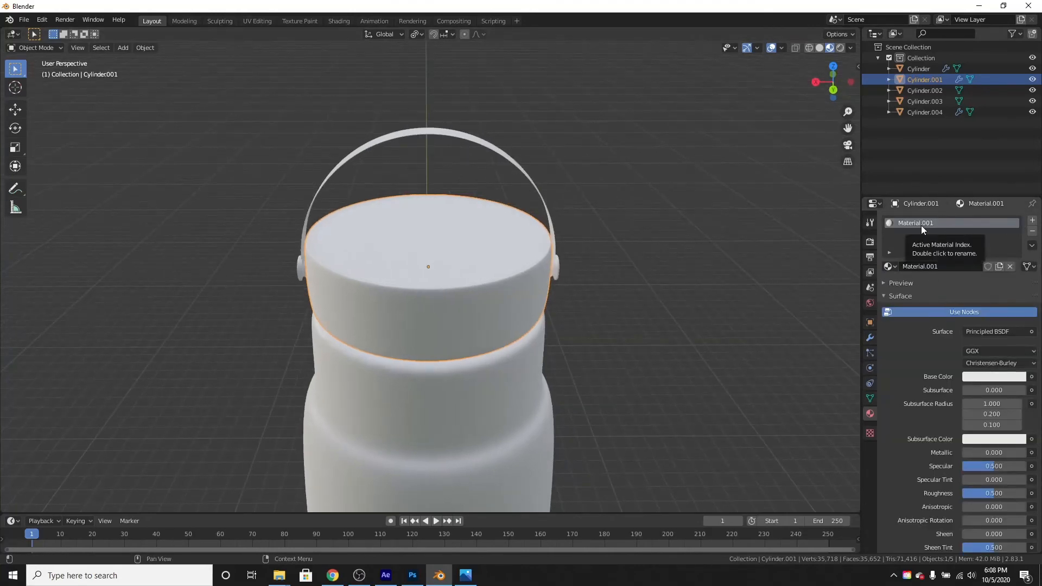
pyautogui.doubleClick(914, 222)
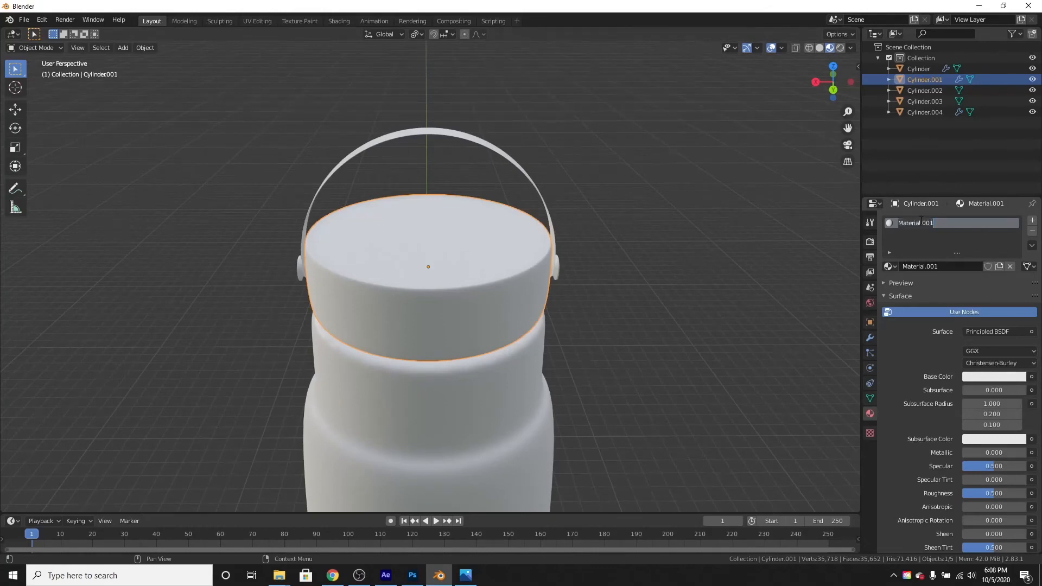
pyautogui.write('B')
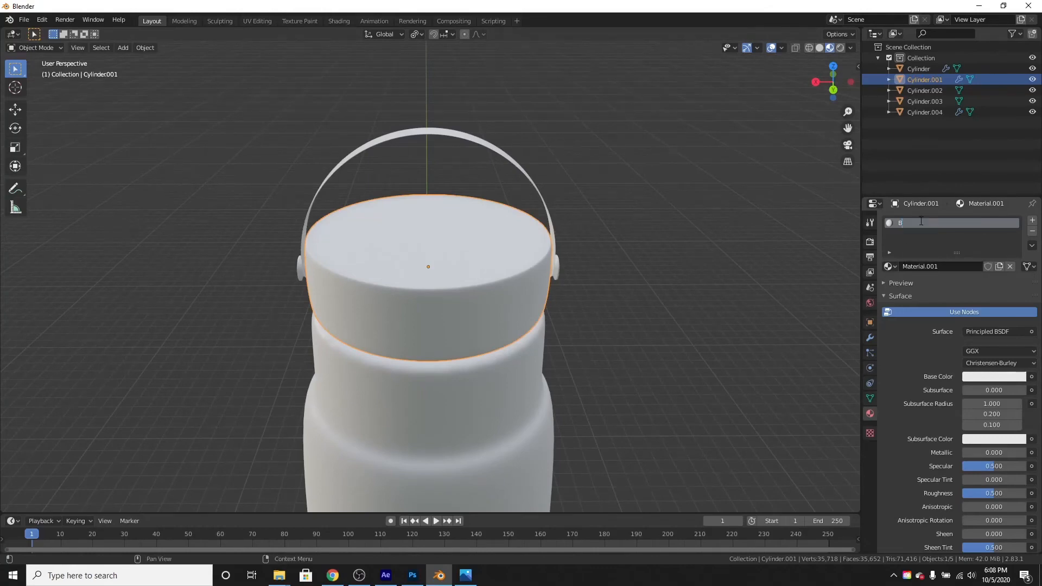
pyautogui.write('Base')
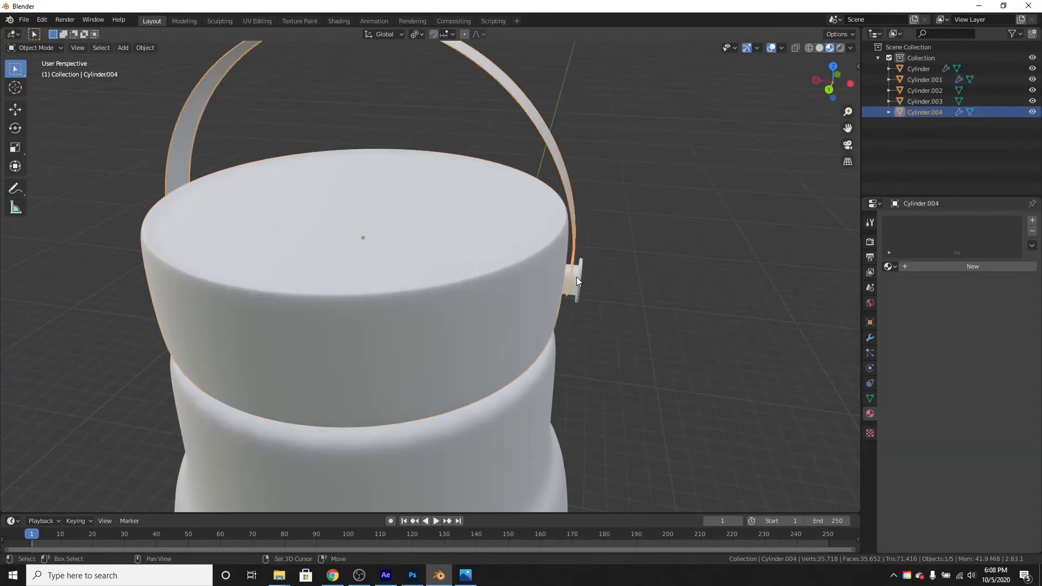
pyautogui.moveTo(578, 278); pyautogui.dragTo(478, 298)
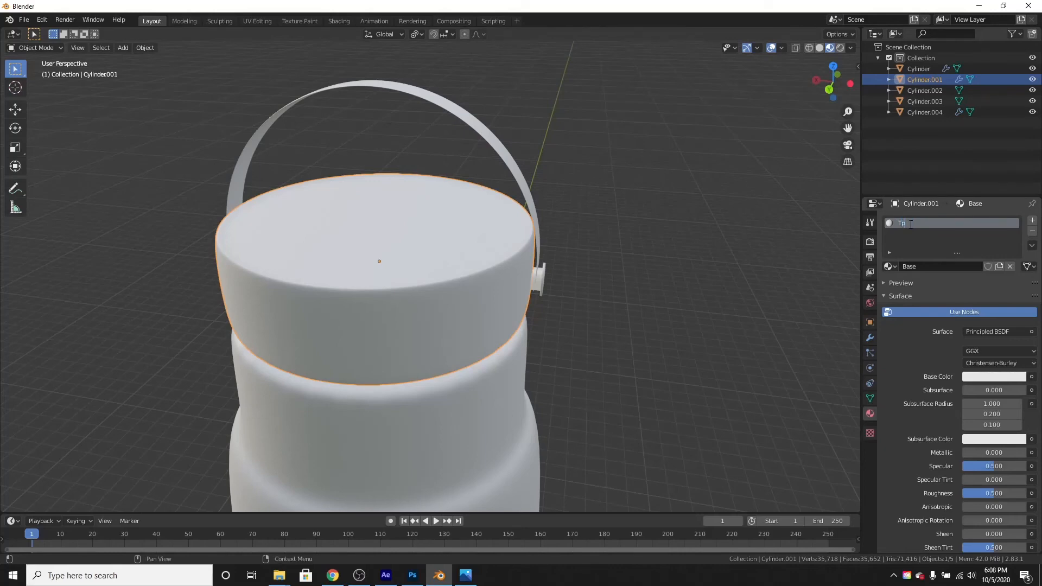
pyautogui.write('op')
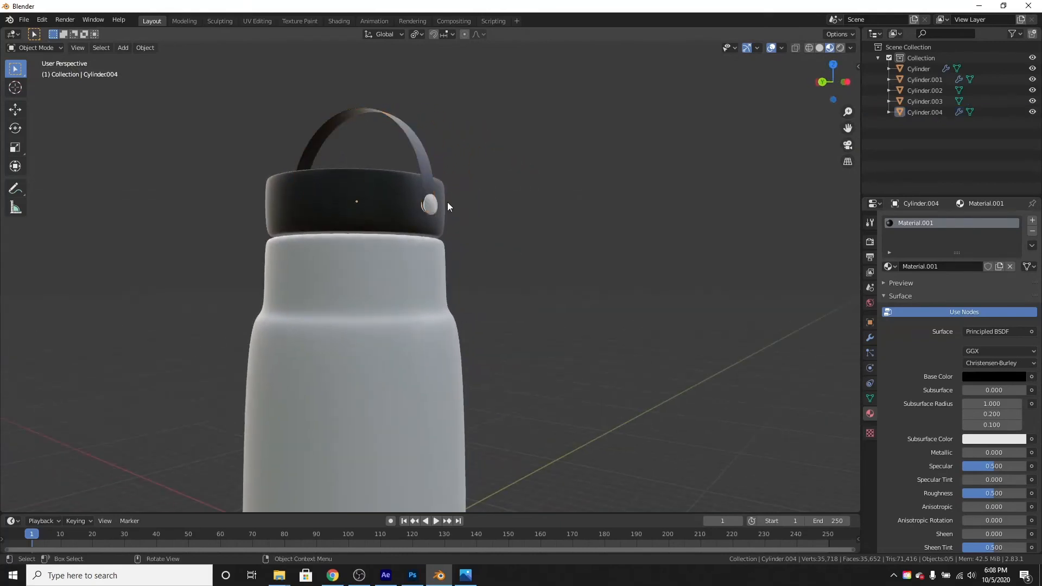
# - Give the body and side hinge pieces new materials and switch to Rendered viewport shading
pyautogui.moveTo(448, 206); pyautogui.dragTo(649, 300)
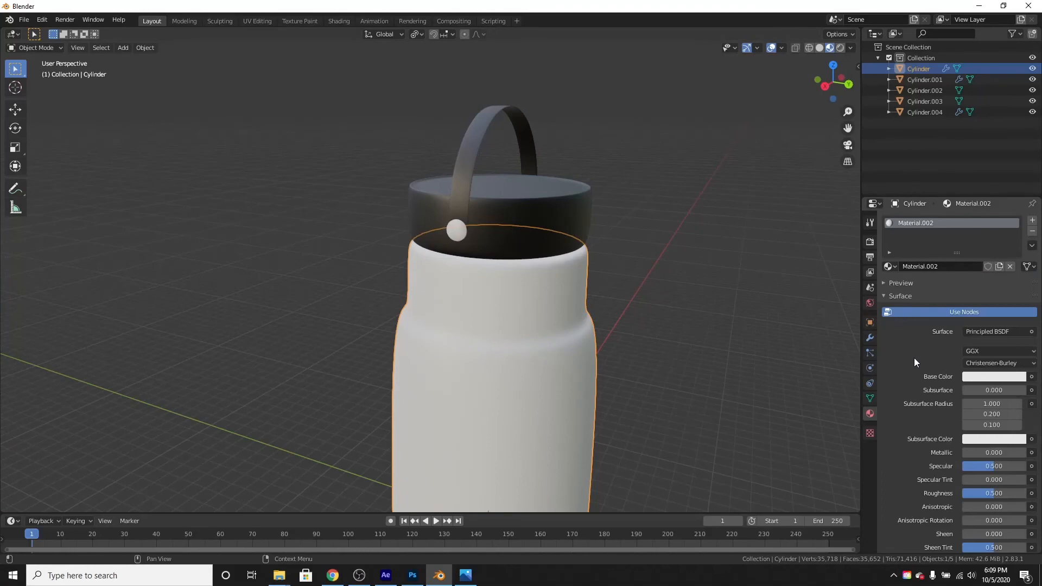
pyautogui.click(992, 376)
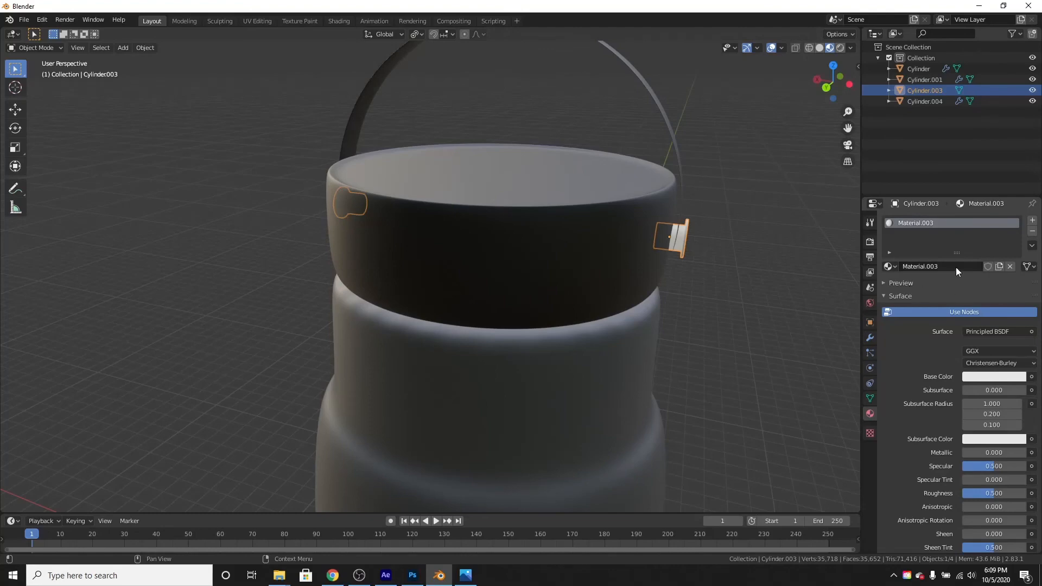
pyautogui.click(993, 377)
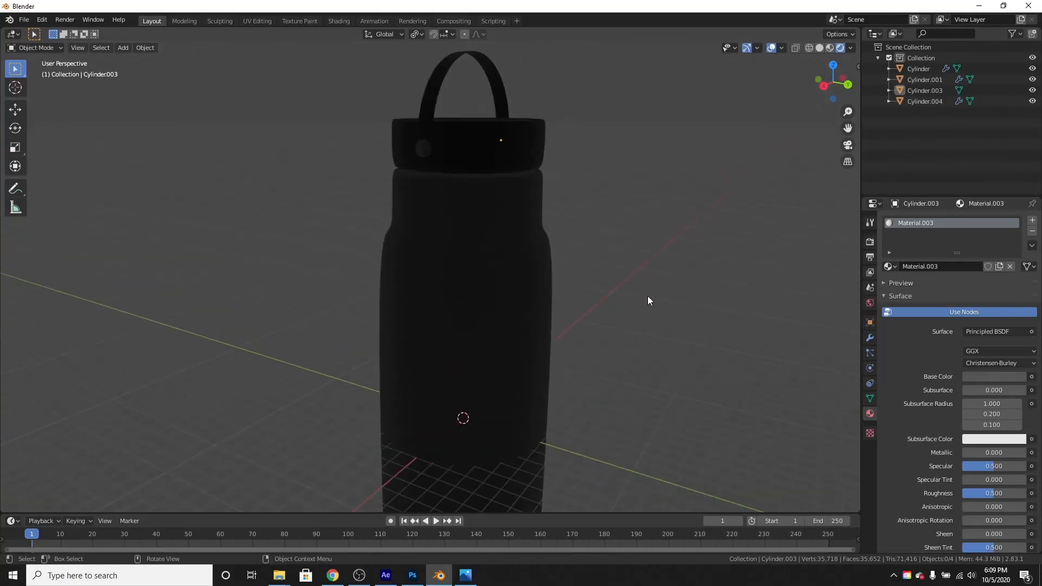
# - Add a Sun light from the Add menu and start moving it into place
pyautogui.moveTo(649, 300); pyautogui.dragTo(708, 264)
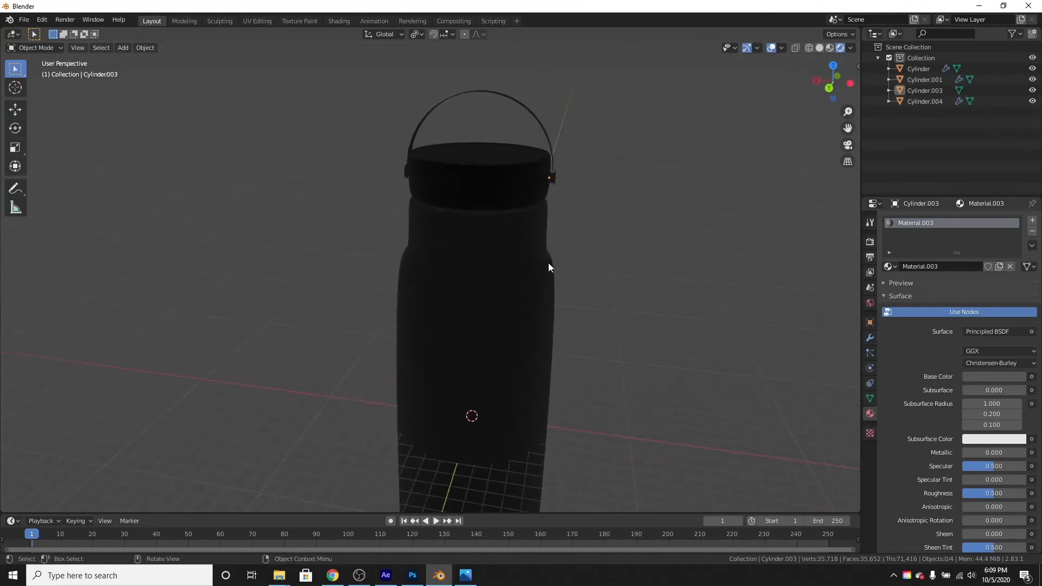
pyautogui.click(123, 47)
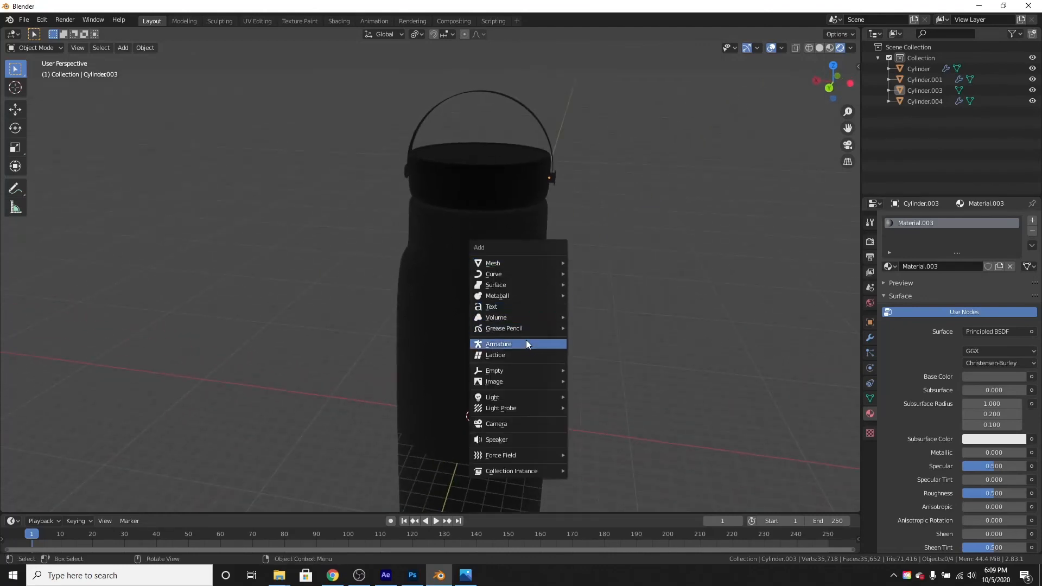
pyautogui.moveTo(492, 397)
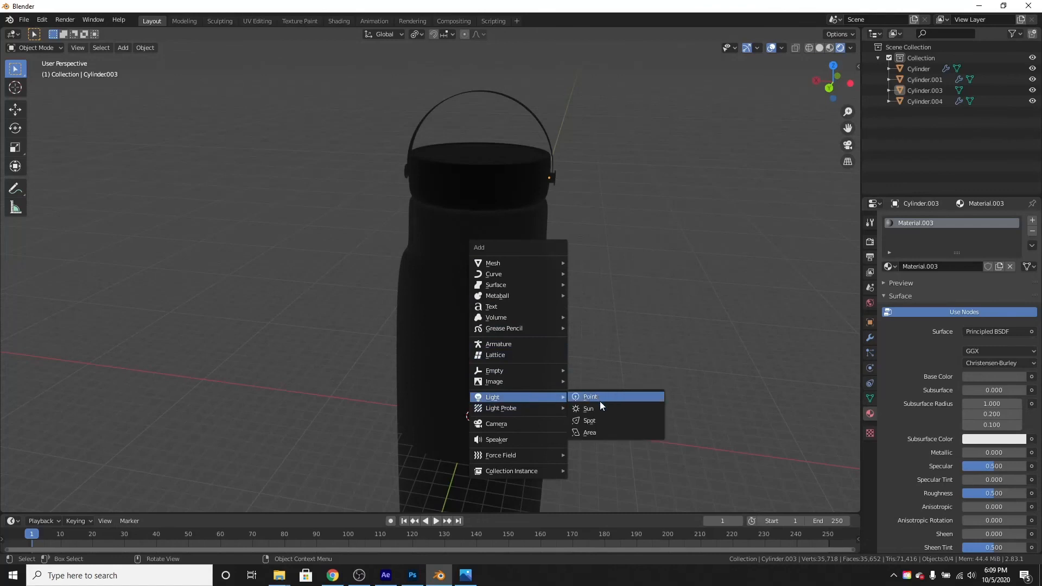
pyautogui.click(588, 408)
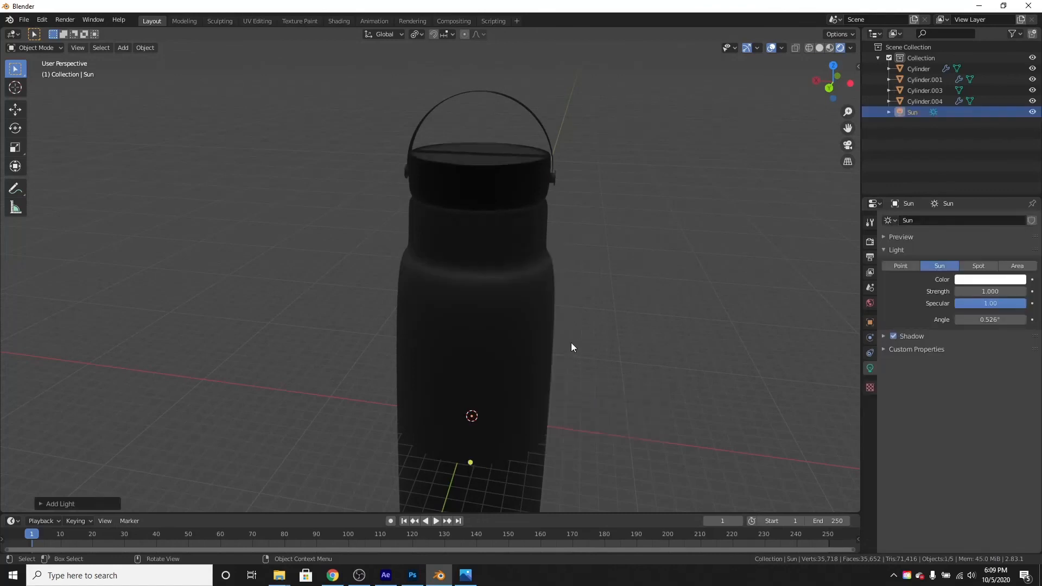
pyautogui.press('g')
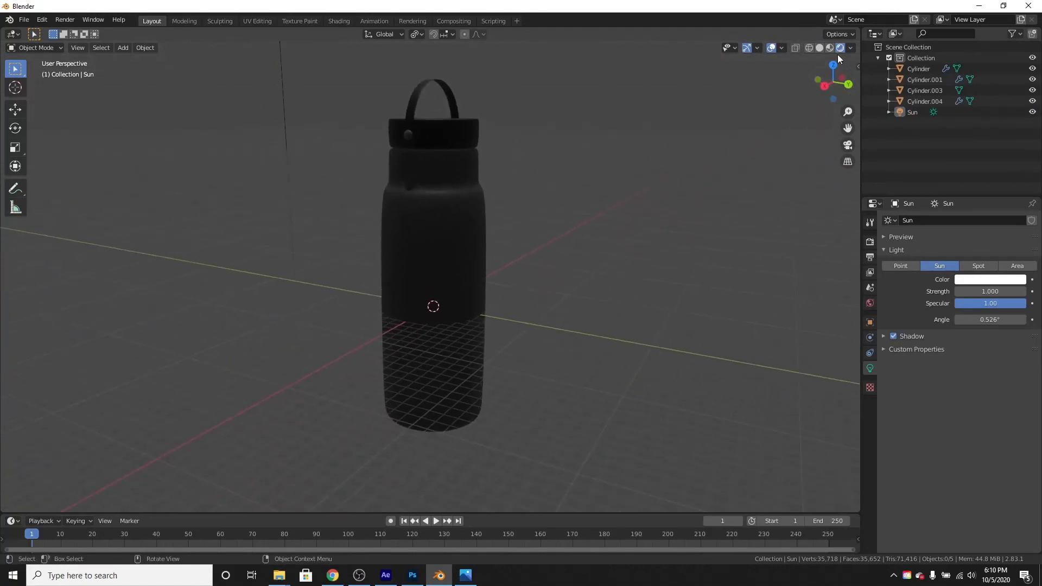
# - Set the Render Engine to Cycles in Render Properties and let the preview render
pyautogui.click(869, 241)
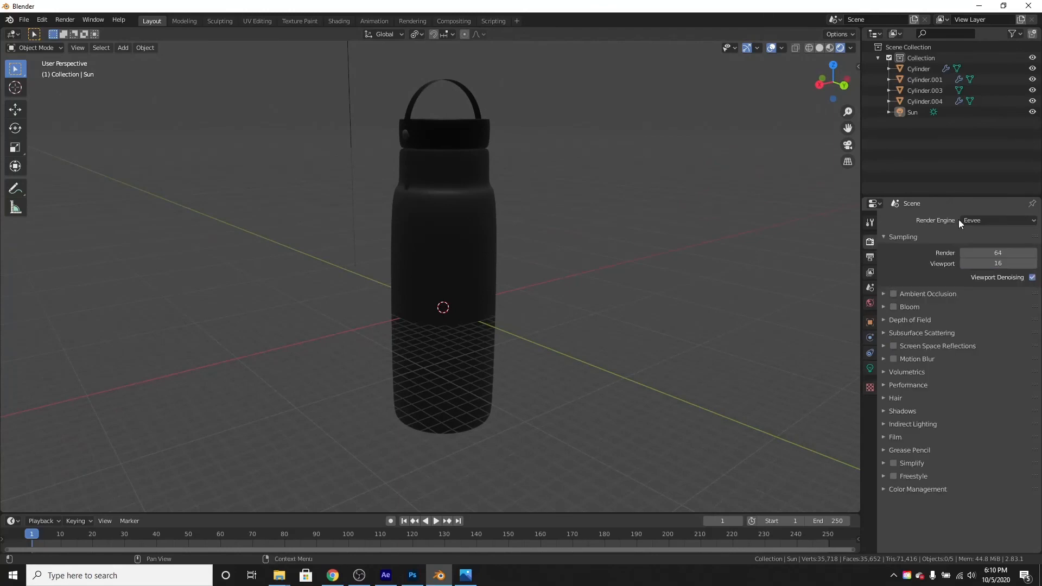
pyautogui.click(996, 220)
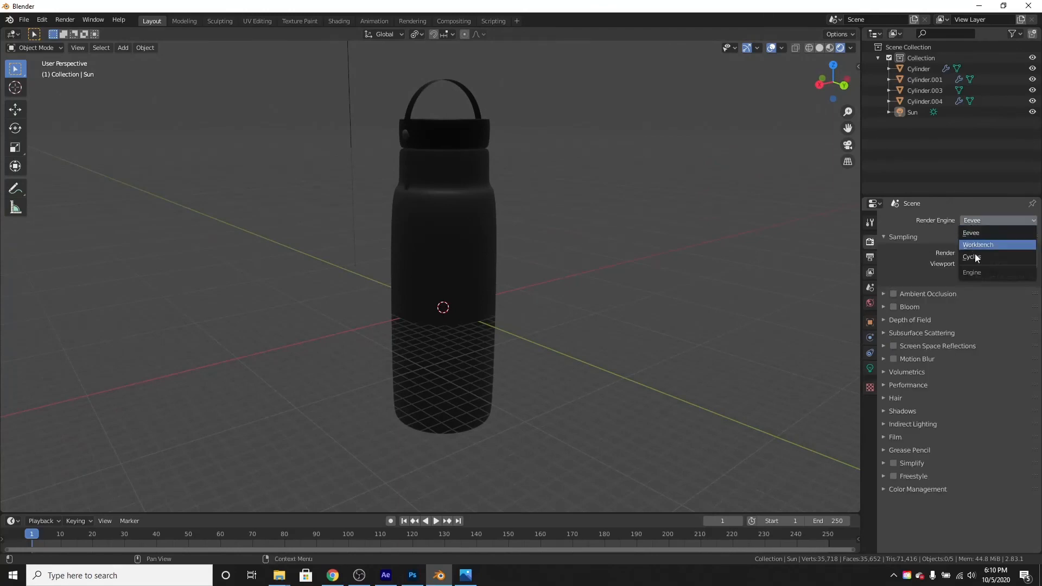
pyautogui.click(973, 258)
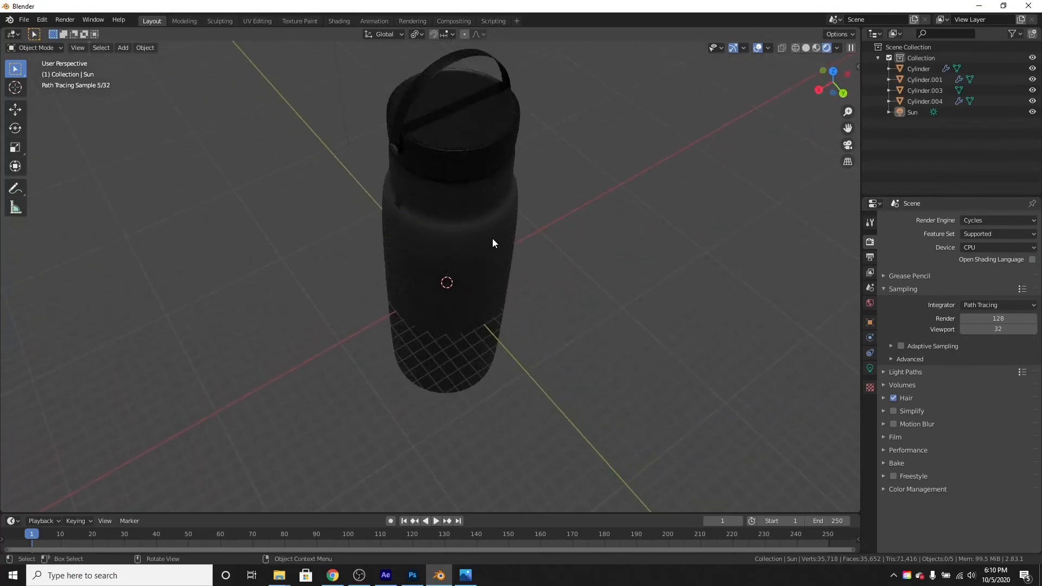
pyautogui.moveTo(494, 243); pyautogui.dragTo(605, 244)
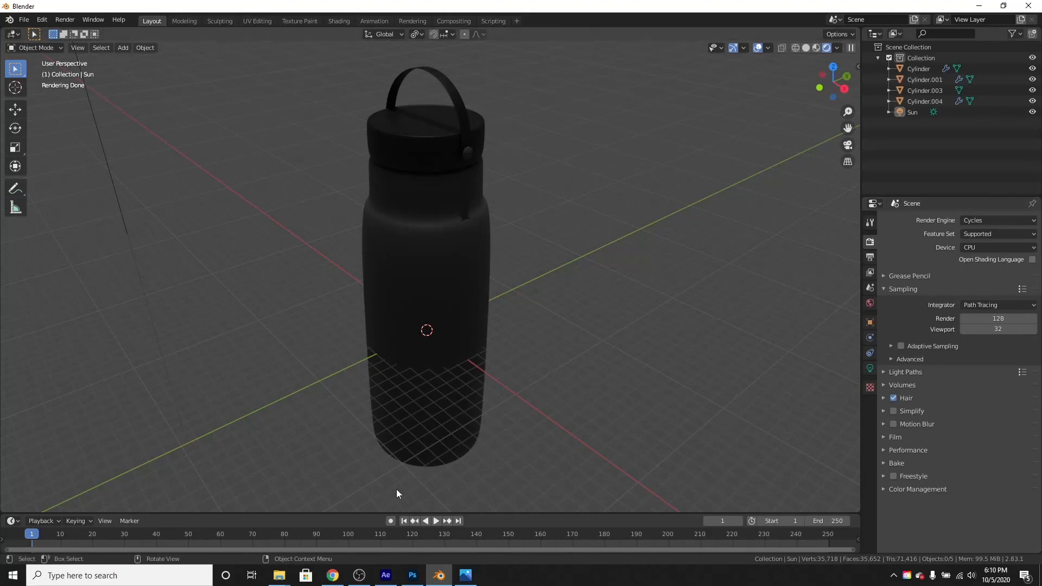
pyautogui.moveTo(389, 365)
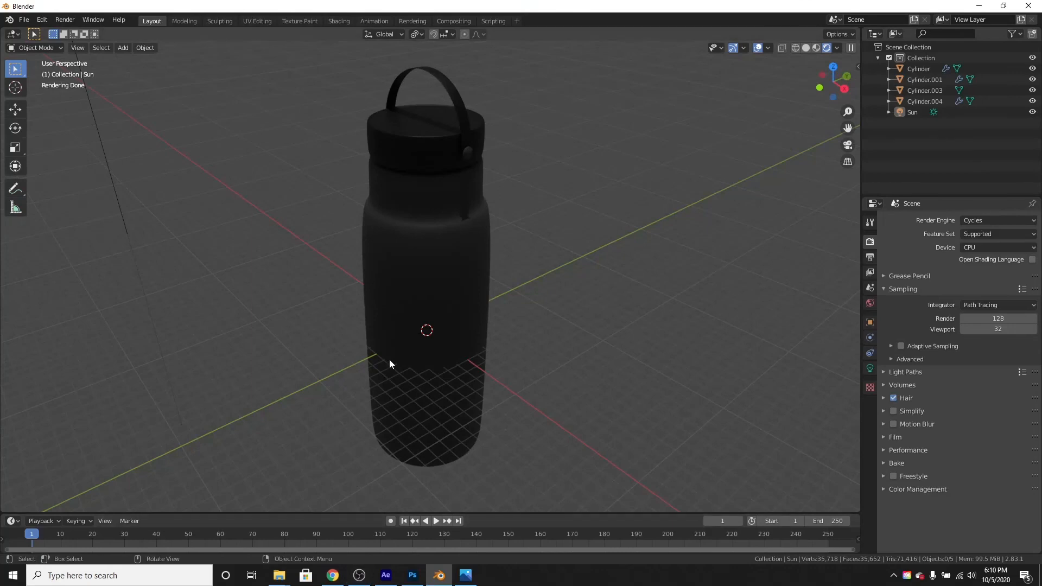